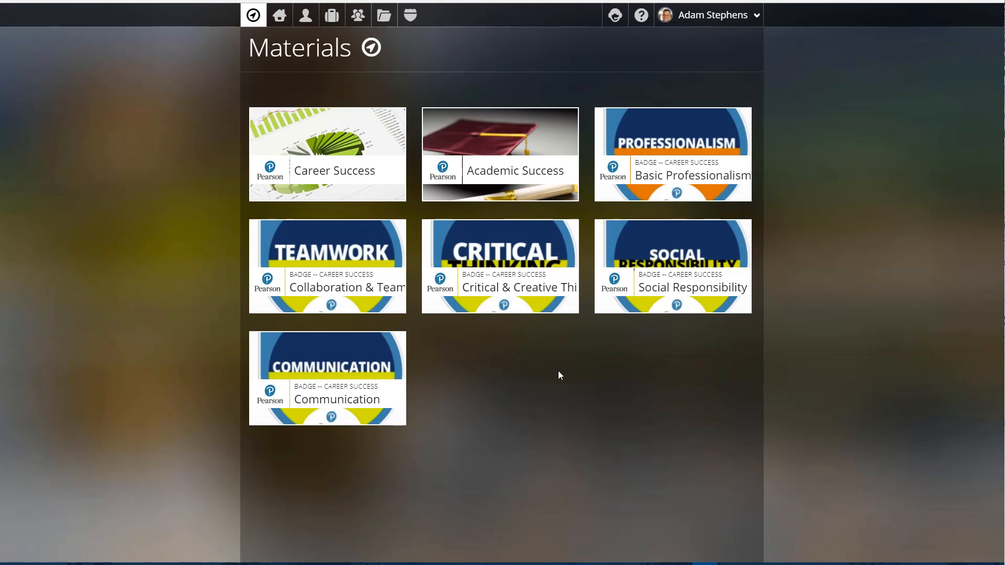
{"action": "mouse_move", "coordinate": [306, 148]}
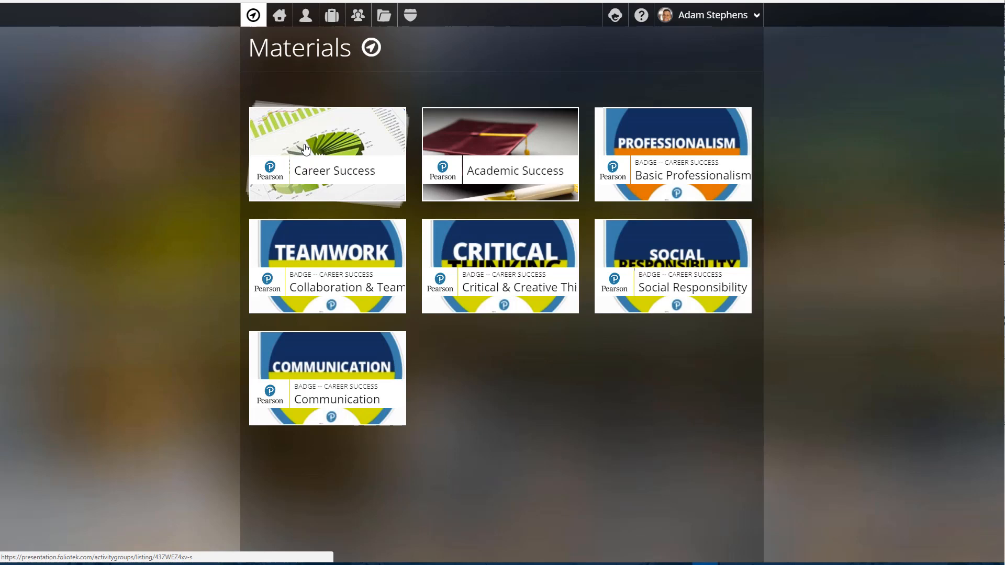
- Open the Career Success tile to view its ten milestones at 31% completion
{"action": "left_click", "coordinate": [327, 154]}
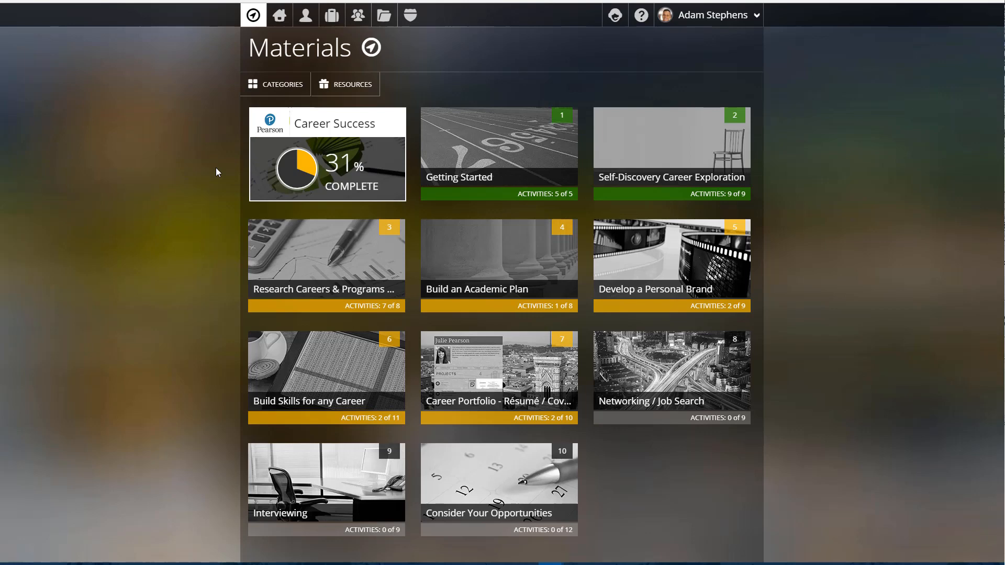
{"action": "mouse_move", "coordinate": [650, 158]}
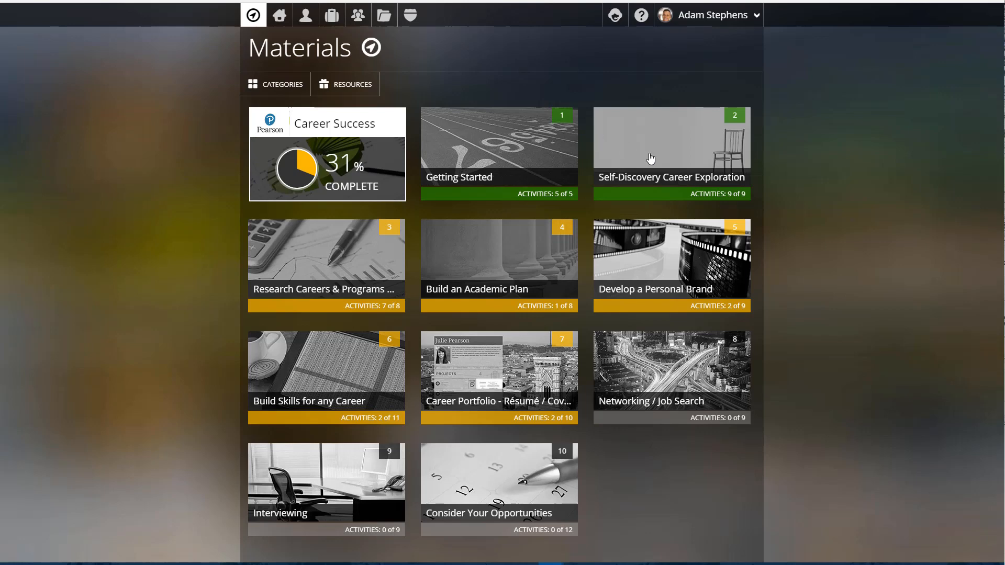
{"action": "mouse_move", "coordinate": [659, 155]}
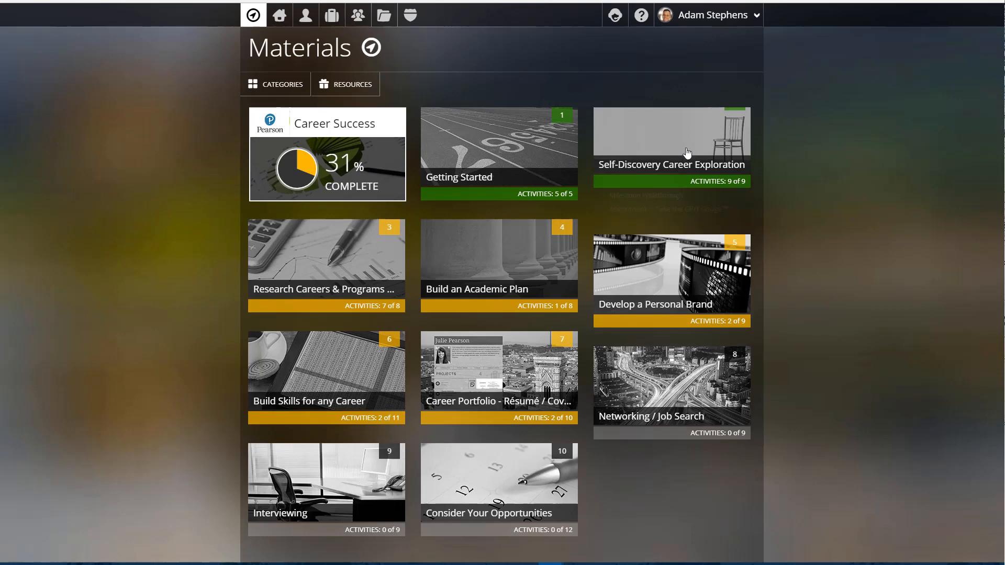
- Expand module 2, Self-Discovery Career Exploration, to list its activities and quiz
{"action": "left_click", "coordinate": [671, 138]}
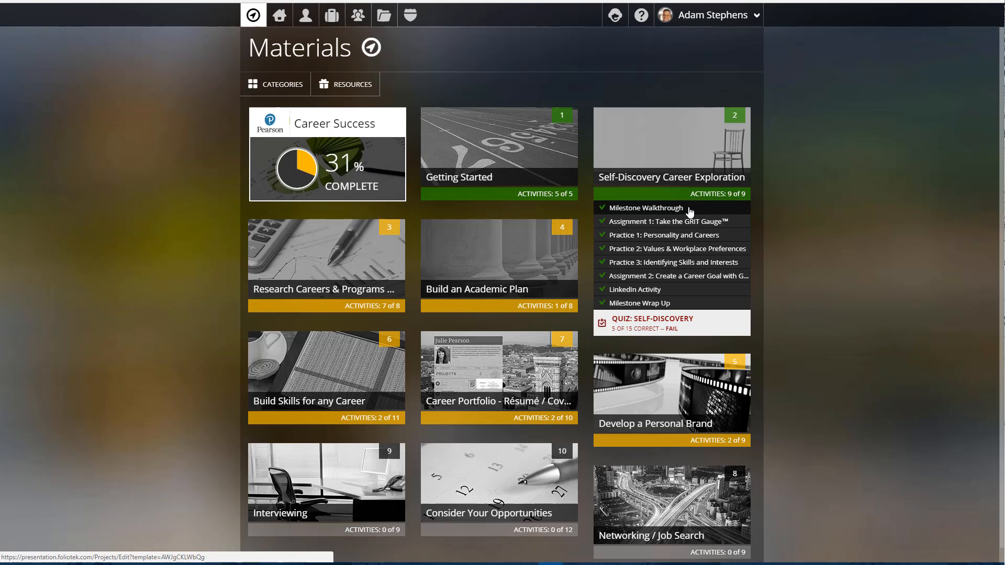
{"action": "mouse_move", "coordinate": [671, 211]}
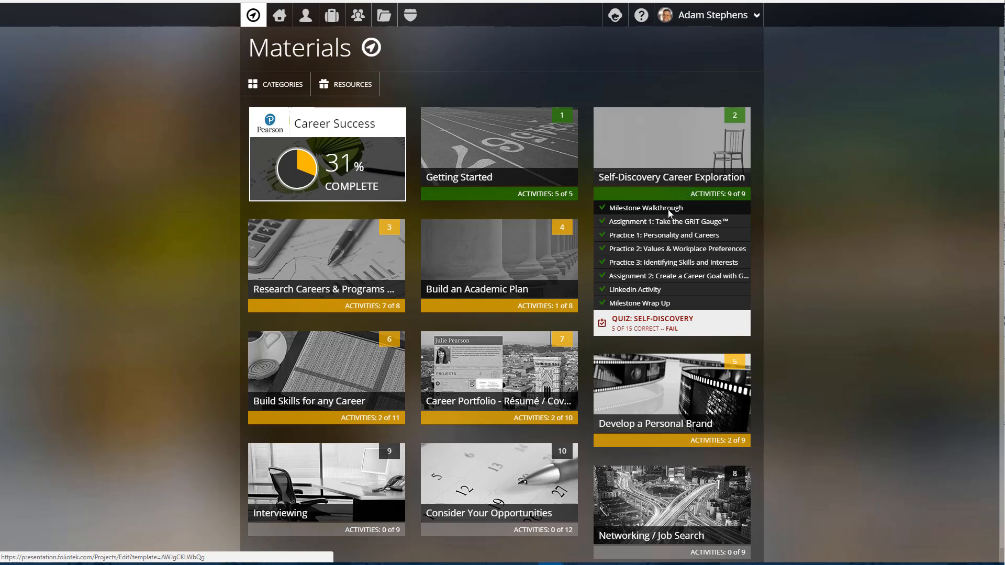
- Read through the Self-Discovery Milestone Walkthrough, including its Goal Statement document
{"action": "left_click", "coordinate": [648, 208]}
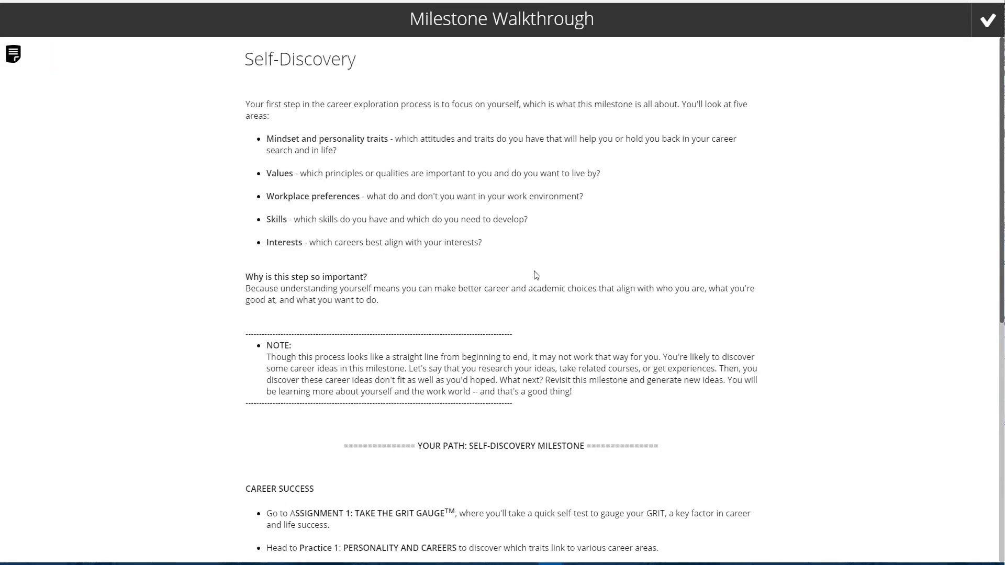
{"action": "mouse_move", "coordinate": [308, 136]}
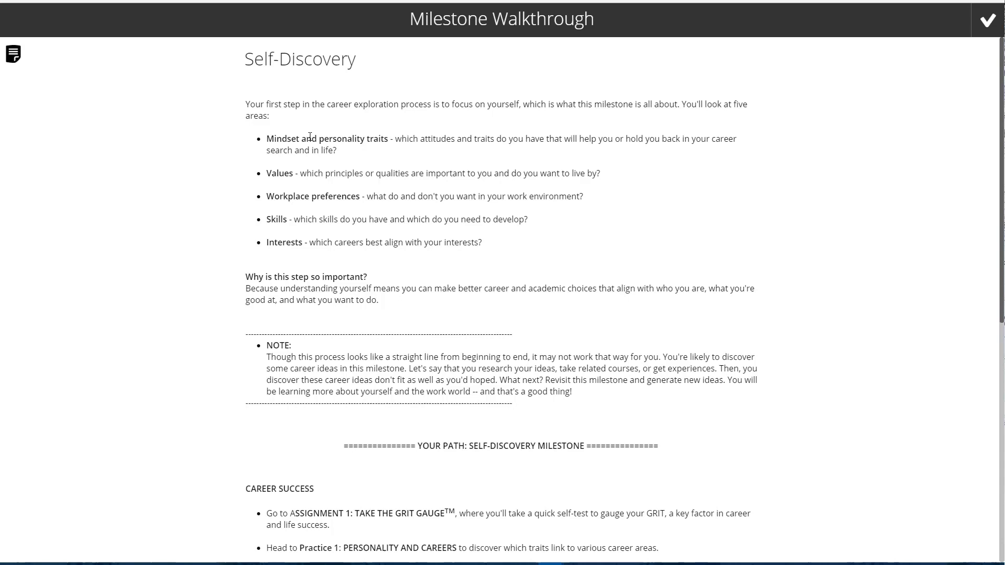
{"action": "scroll", "scroll_direction": "down", "scroll_amount": 3}
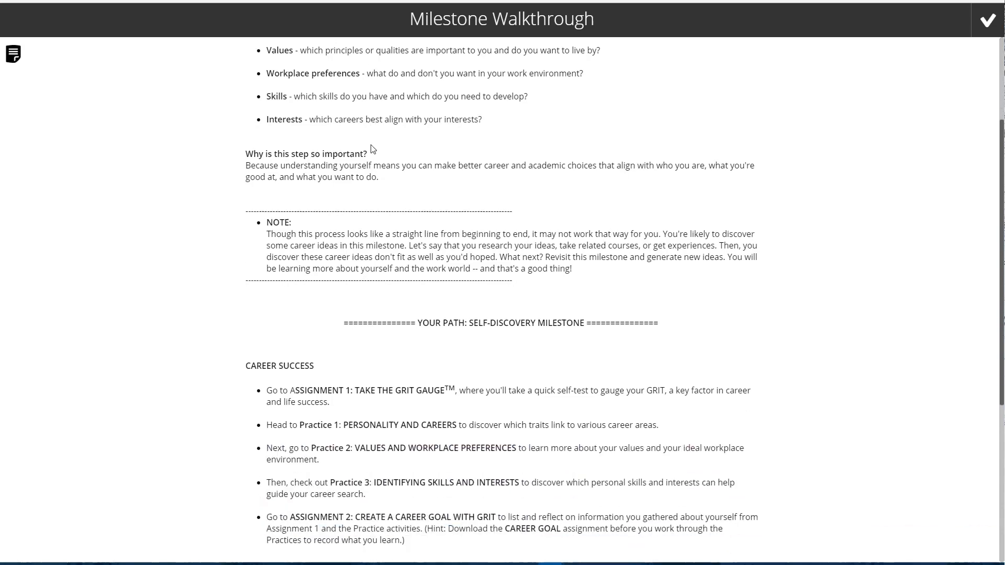
{"action": "scroll", "scroll_direction": "down", "scroll_amount": 3}
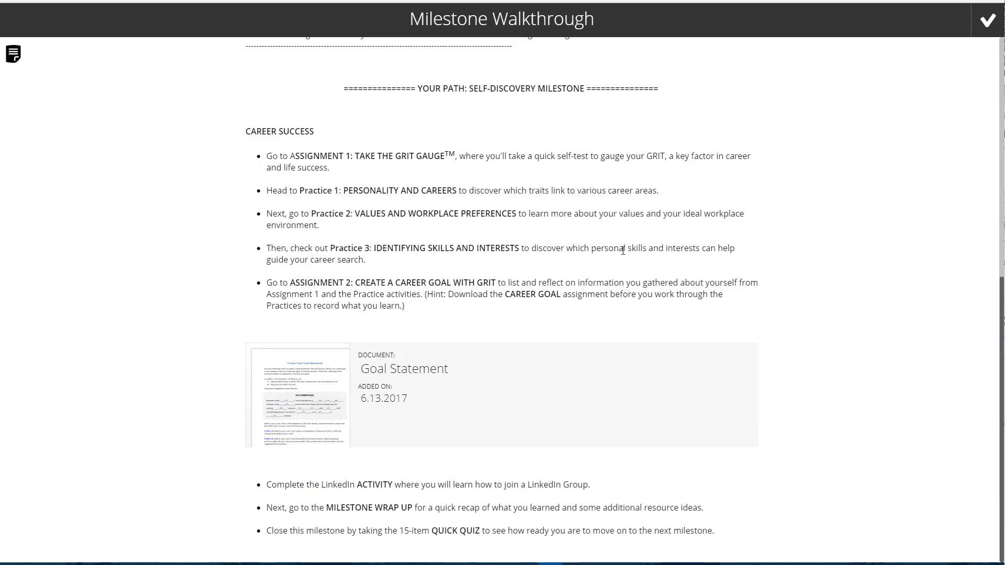
{"action": "scroll", "scroll_direction": "up", "scroll_amount": 3}
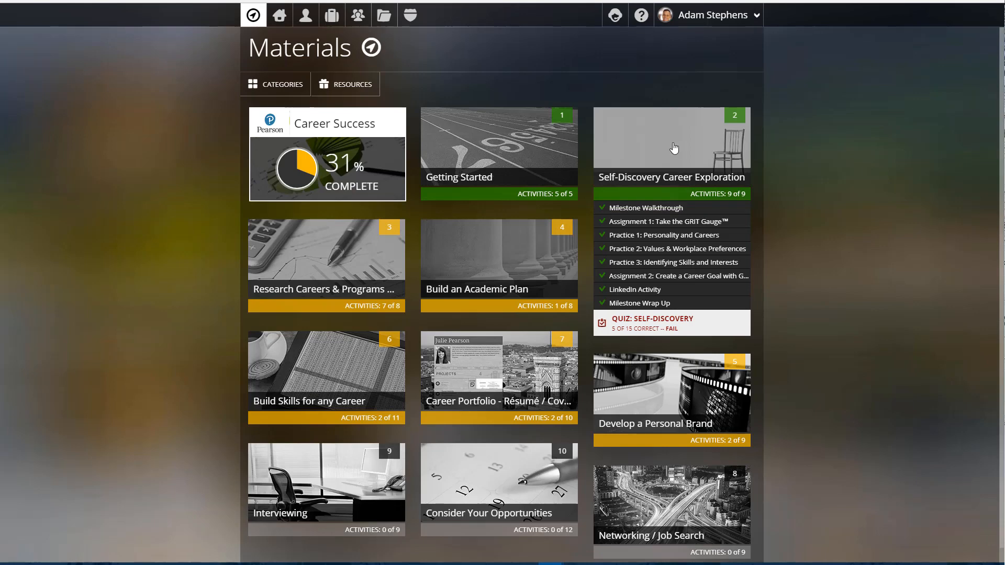
{"action": "mouse_move", "coordinate": [672, 207]}
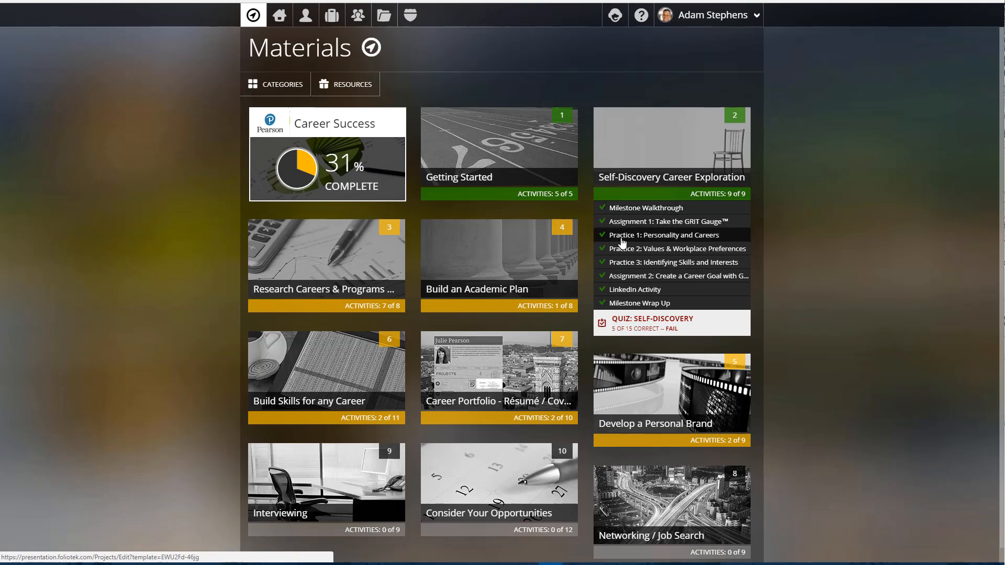
- Open Practice 1: Personality and Careers on its Take a Personality Inventory step
{"action": "left_click", "coordinate": [669, 235]}
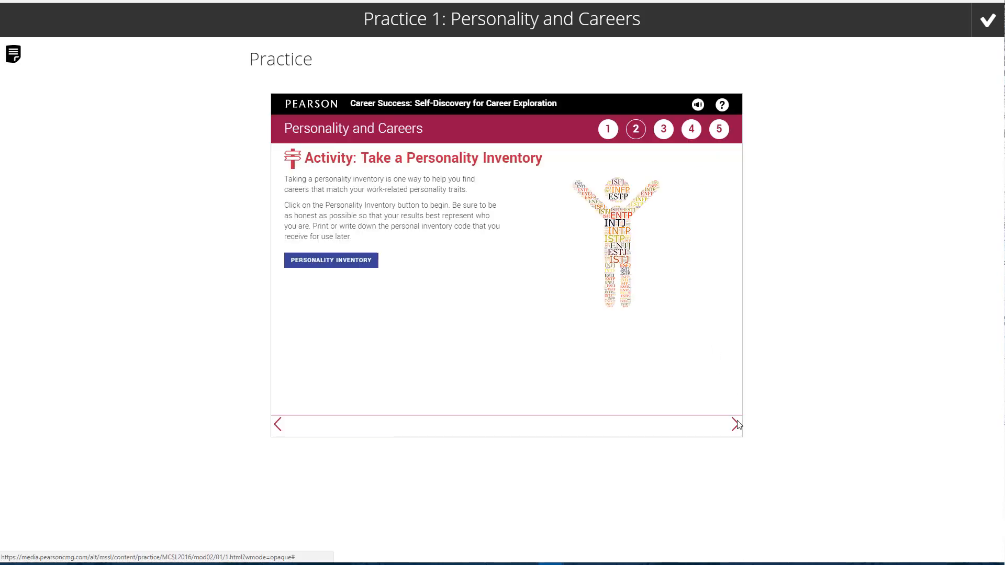
- Advance Practice 1 two screens to the Which Careers Match Your Personality? table
{"action": "left_click", "coordinate": [735, 425]}
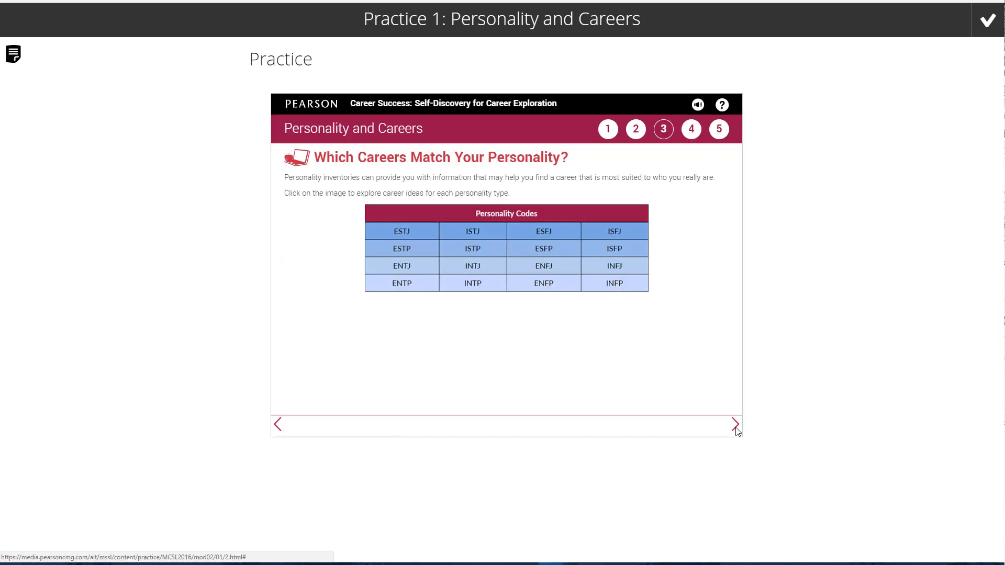
{"action": "left_click", "coordinate": [735, 424]}
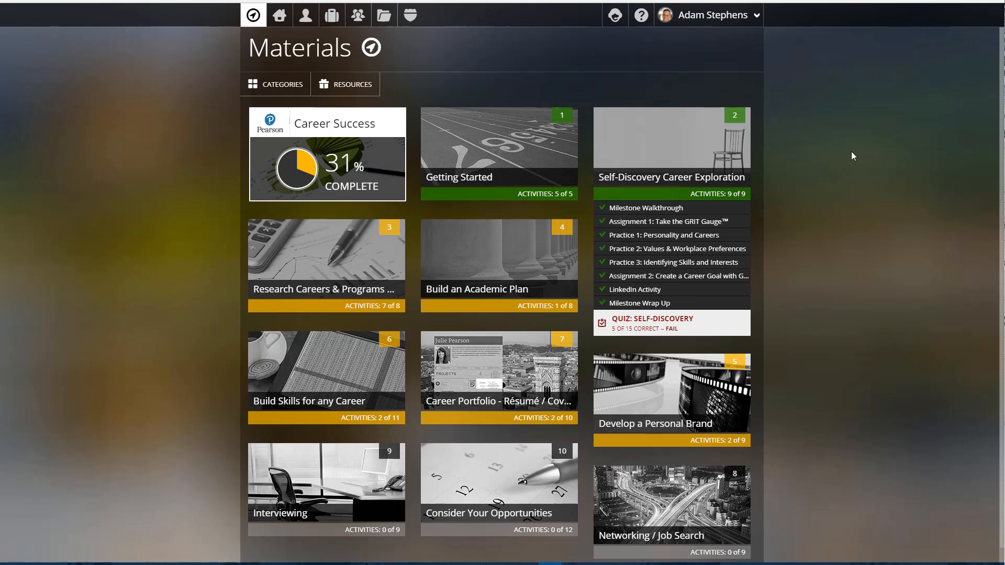
{"action": "mouse_move", "coordinate": [764, 277]}
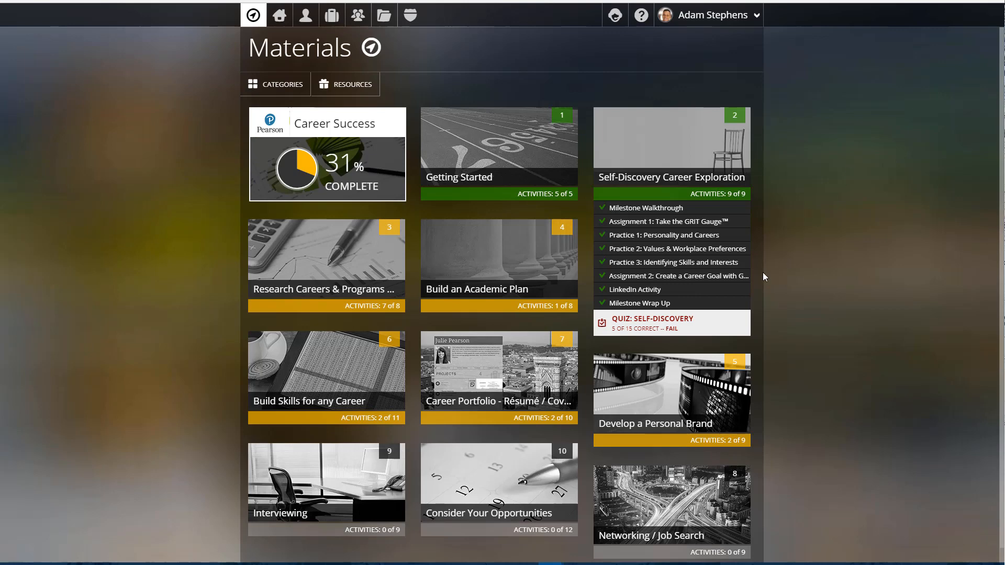
{"action": "mouse_move", "coordinate": [667, 282]}
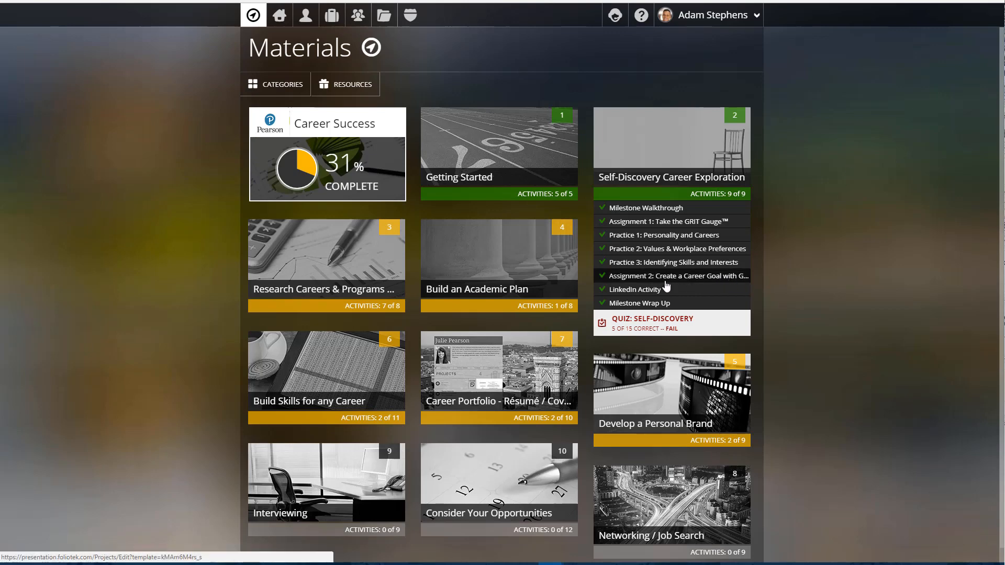
- Open Assignment 2: Create a Career Goal with GRIT on its directions
{"action": "left_click", "coordinate": [671, 276]}
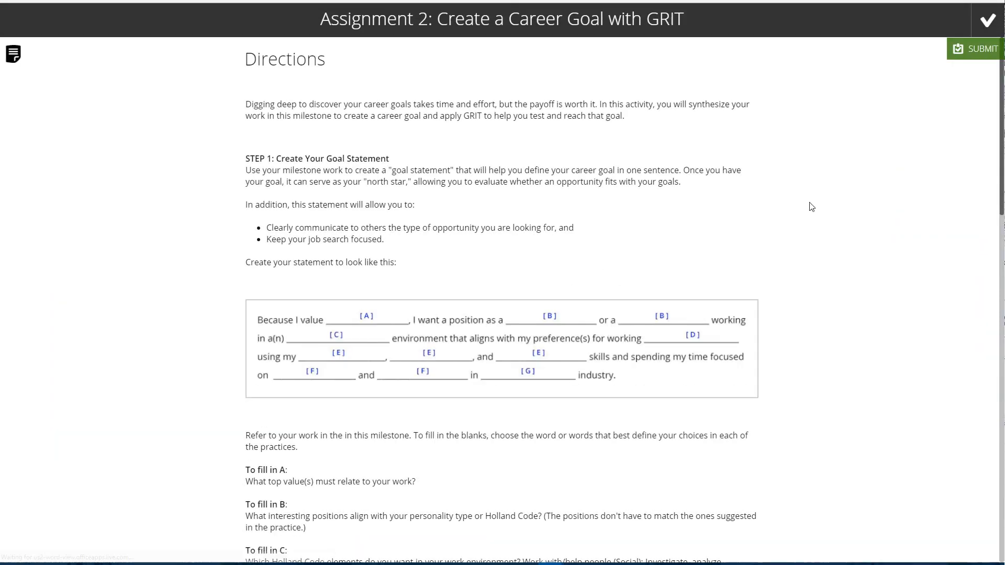
- Scroll through the GRIT assignment's directions and goal statement template, then back up
{"action": "scroll", "scroll_direction": "down", "scroll_amount": 3}
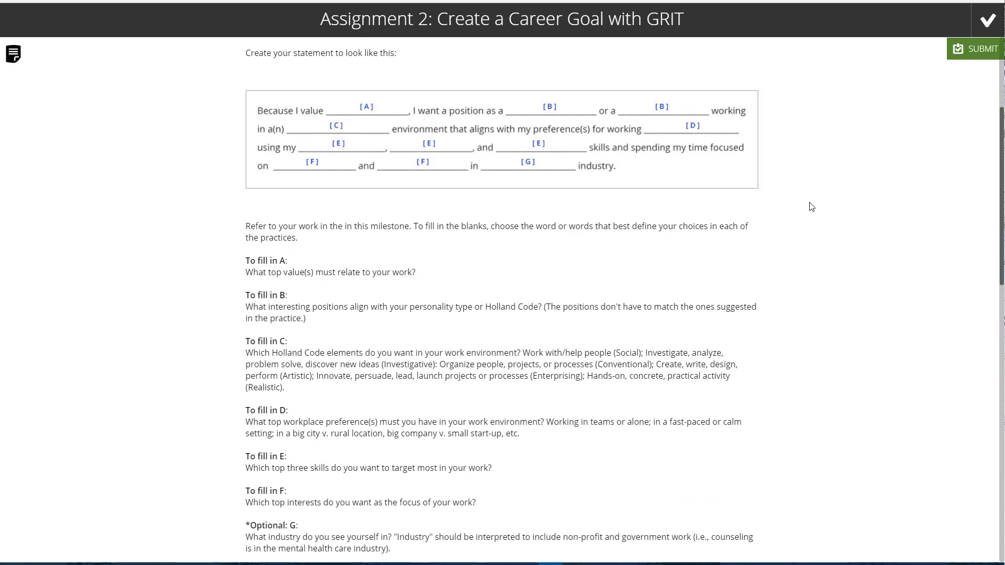
{"action": "scroll", "scroll_direction": "down", "scroll_amount": 3}
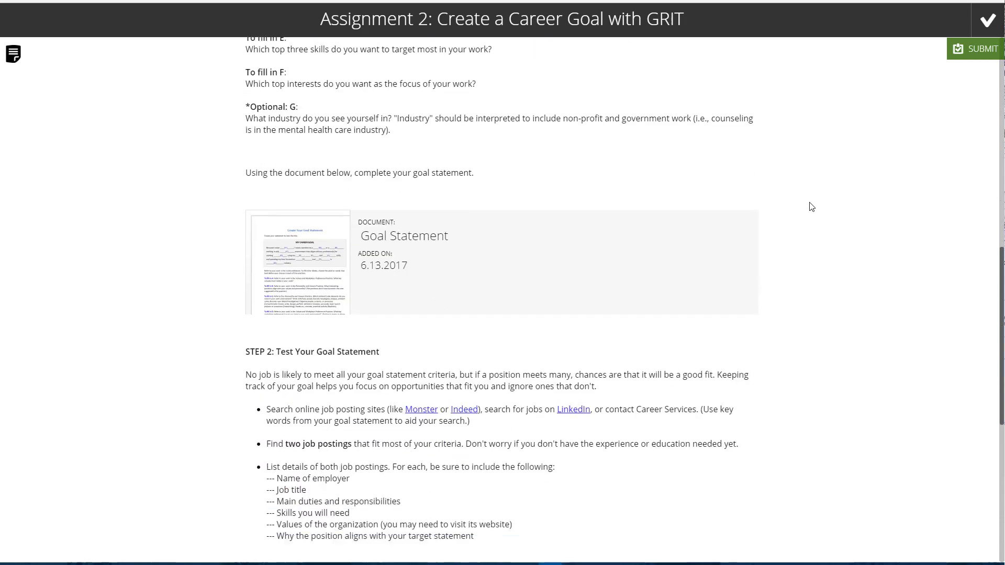
{"action": "scroll", "scroll_direction": "down", "scroll_amount": 3}
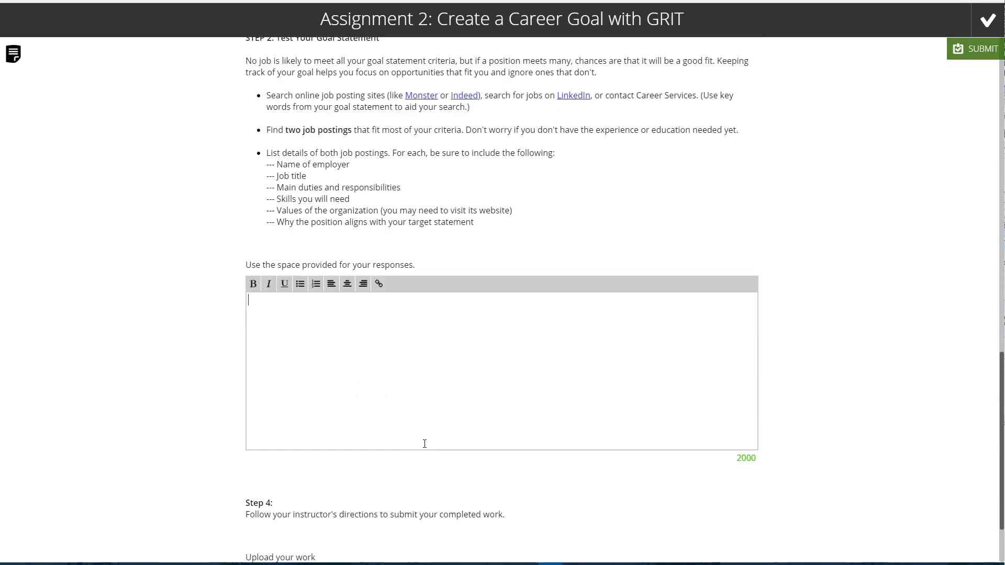
{"action": "scroll", "scroll_direction": "down", "scroll_amount": 3}
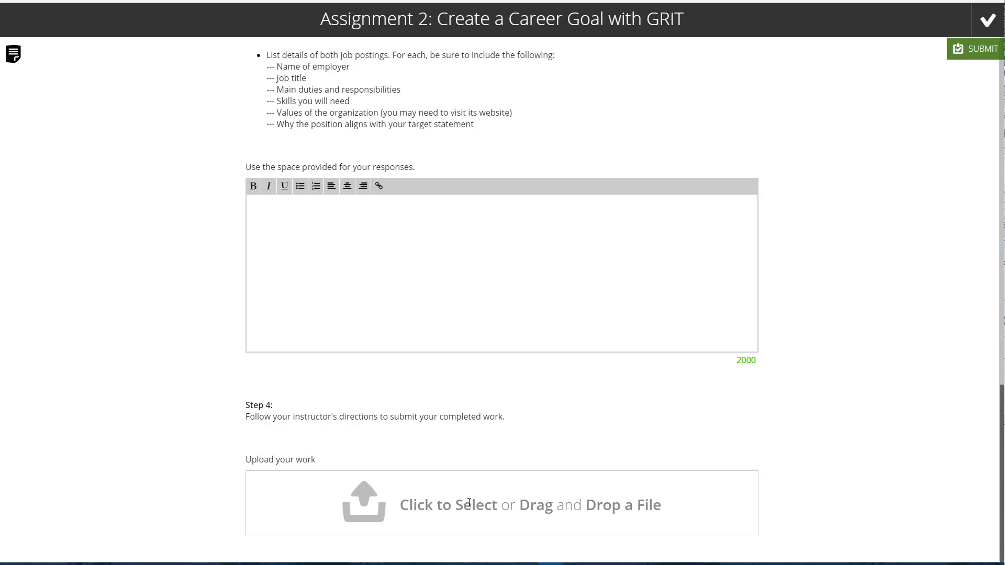
{"action": "scroll", "scroll_direction": "up", "scroll_amount": 3}
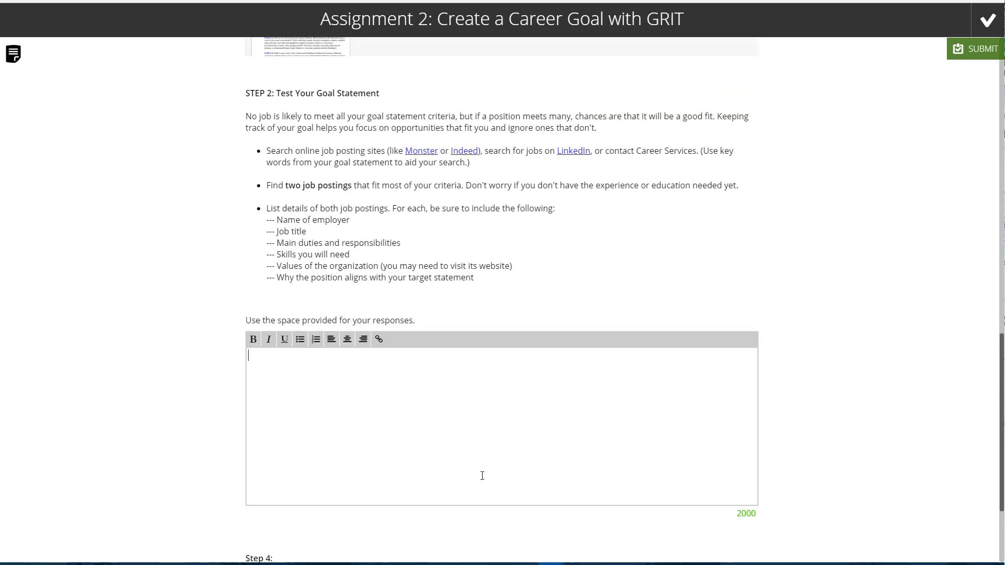
{"action": "scroll", "scroll_direction": "up", "scroll_amount": 3}
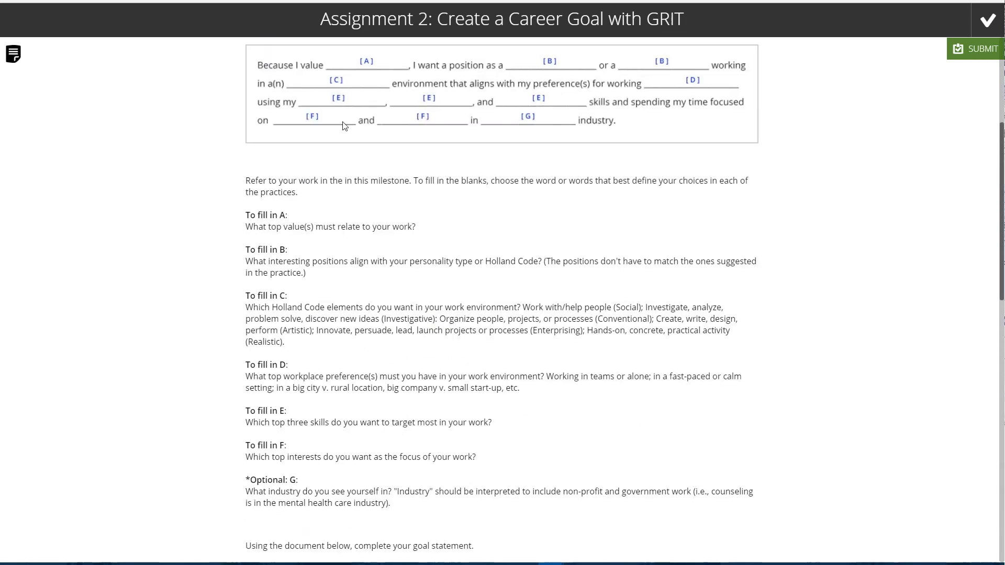
{"action": "scroll", "scroll_direction": "up", "scroll_amount": 3}
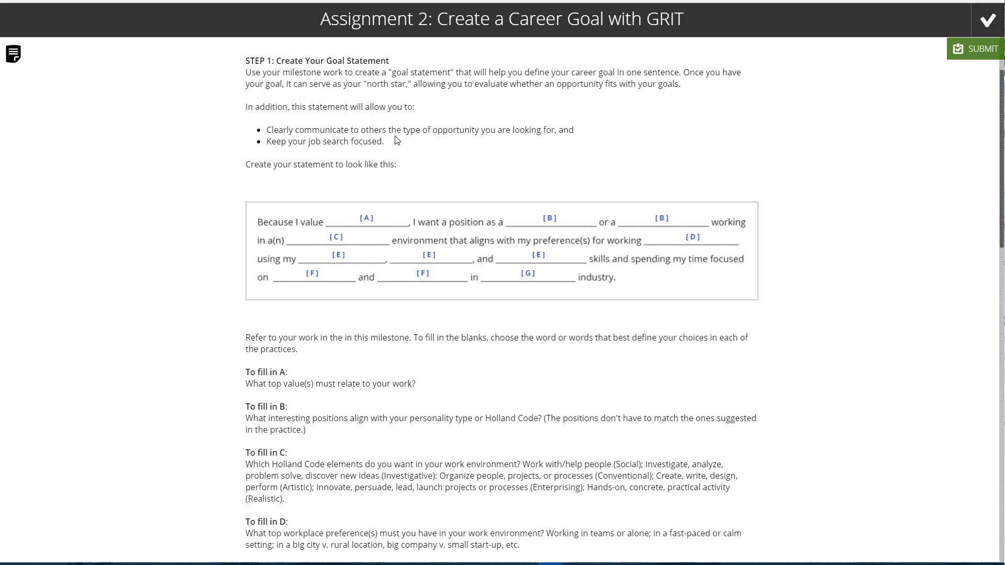
{"action": "scroll", "scroll_direction": "up", "scroll_amount": 3}
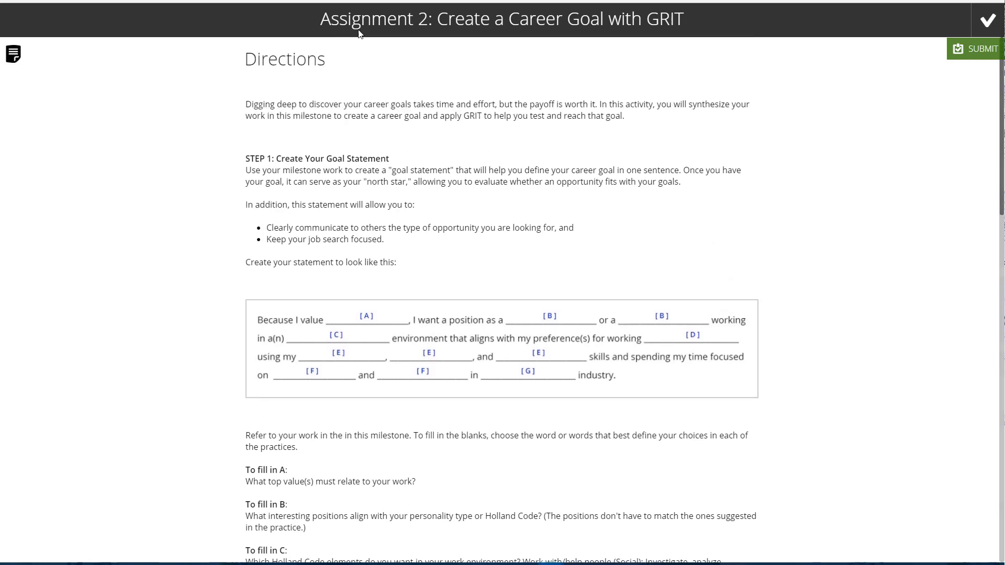
- Review the empty job-postings response editor and the final file-upload box
{"action": "scroll", "scroll_direction": "down", "scroll_amount": 3}
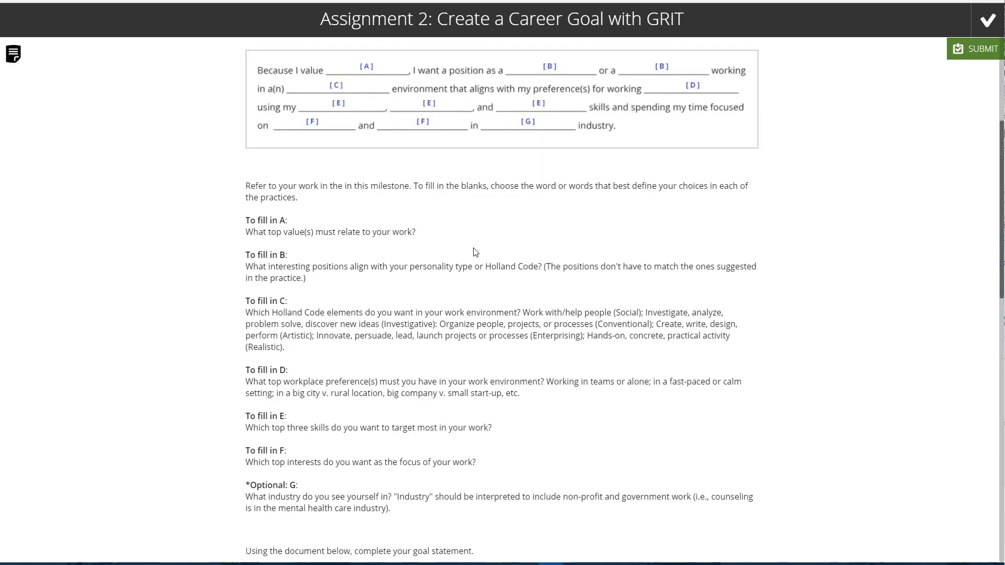
{"action": "scroll", "scroll_direction": "down", "scroll_amount": 3}
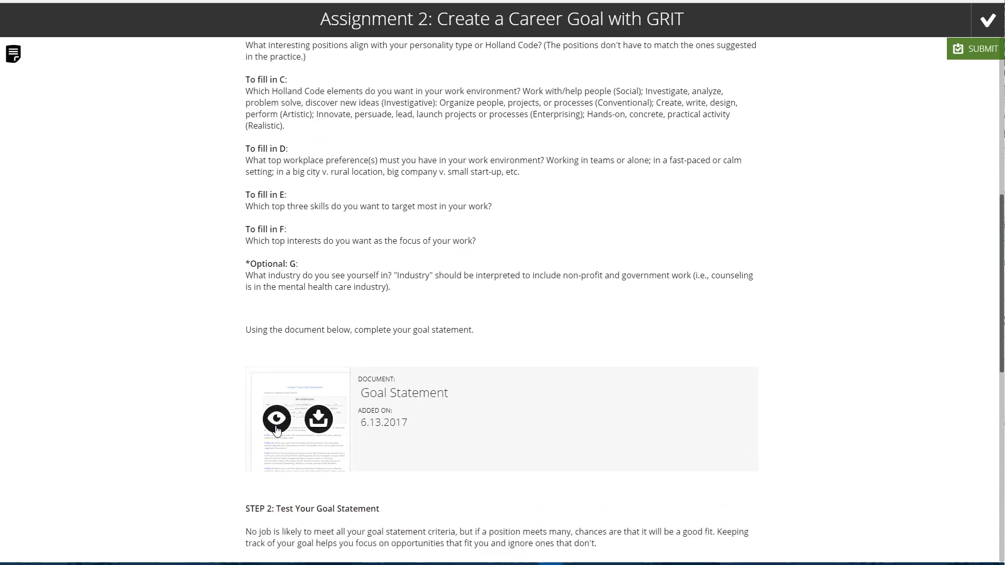
{"action": "scroll", "scroll_direction": "down", "scroll_amount": 3}
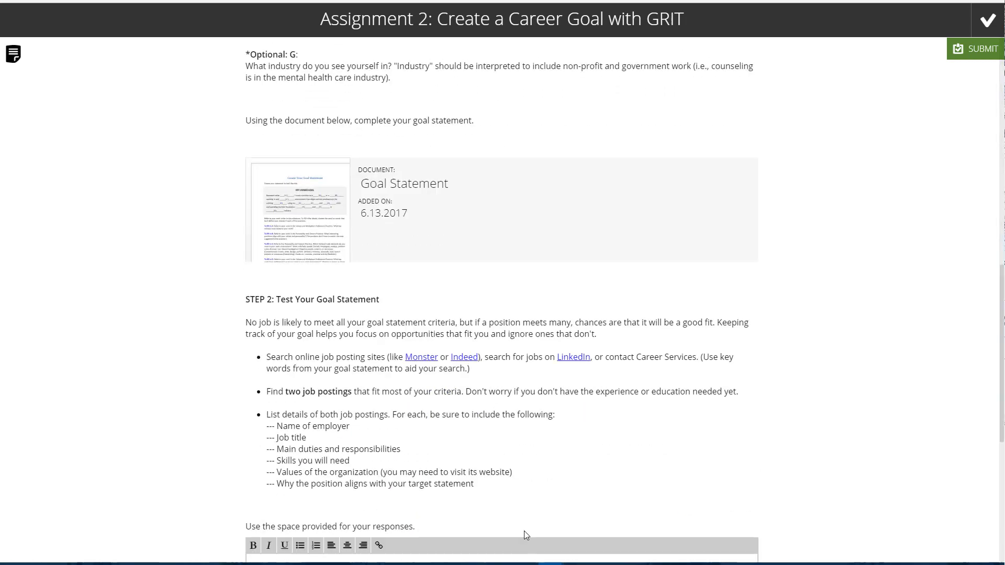
{"action": "scroll", "scroll_direction": "down", "scroll_amount": 3}
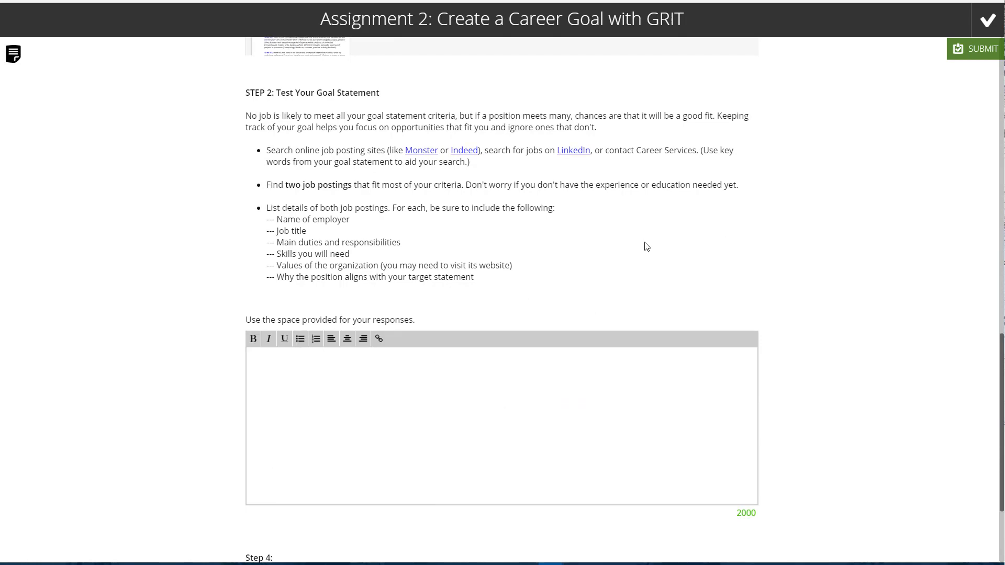
{"action": "scroll", "scroll_direction": "up", "scroll_amount": 3}
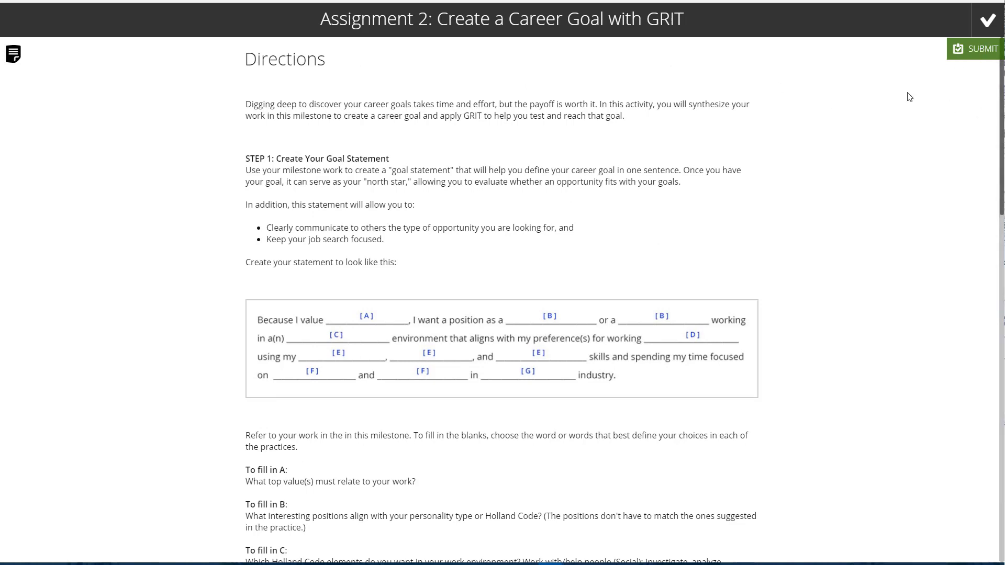
{"action": "scroll", "scroll_direction": "down", "scroll_amount": 3}
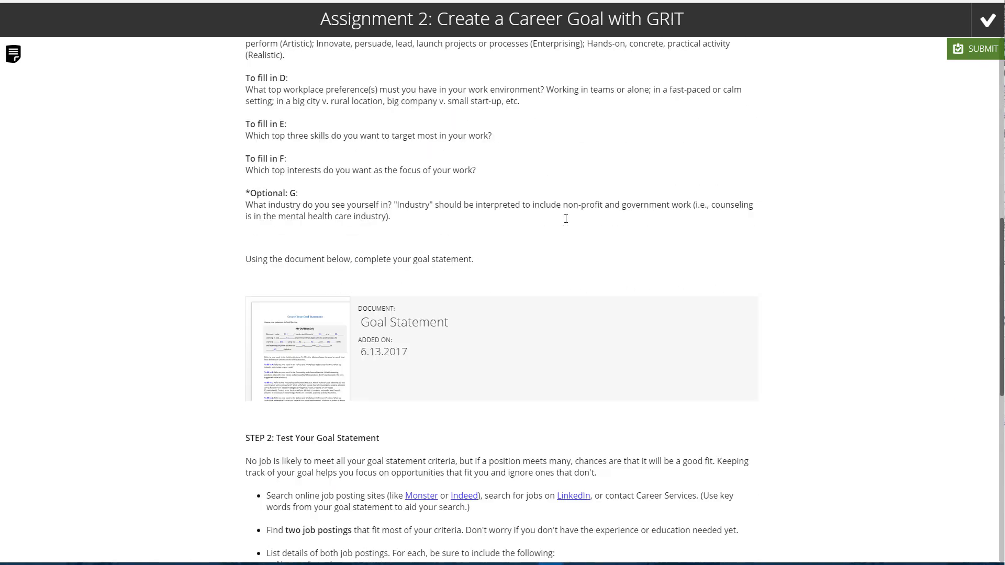
{"action": "scroll", "scroll_direction": "down", "scroll_amount": 3}
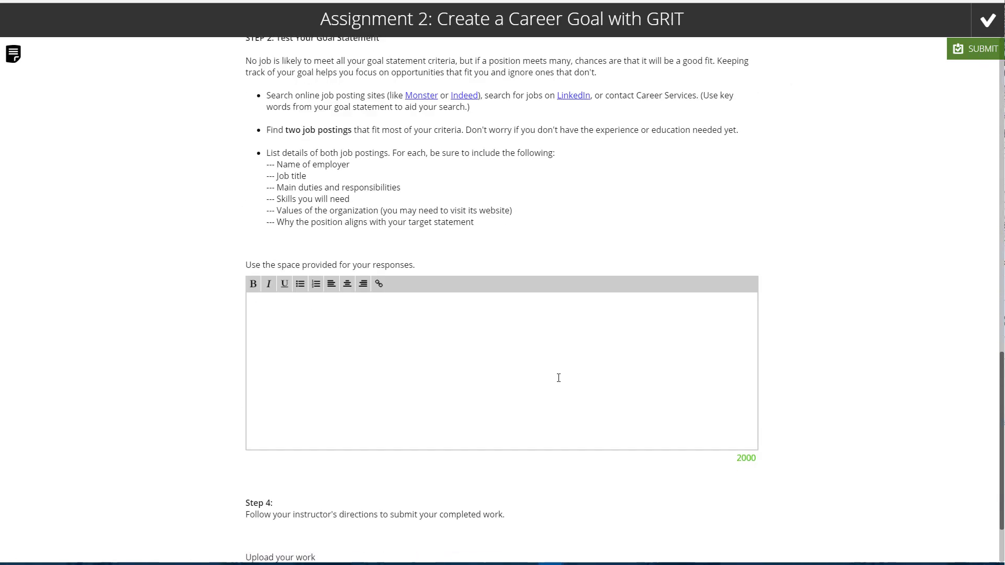
{"action": "scroll", "scroll_direction": "down", "scroll_amount": 3}
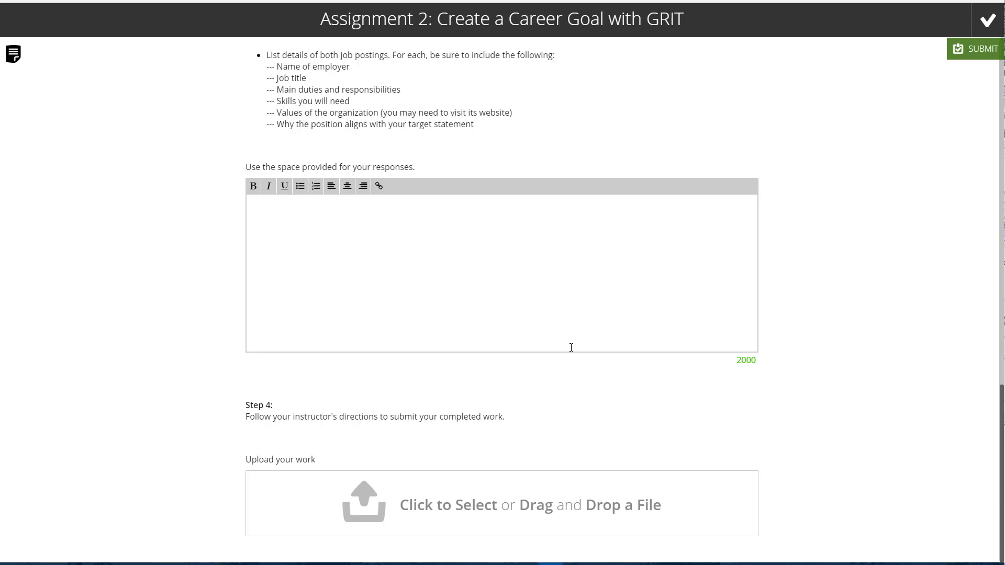
{"action": "scroll", "scroll_direction": "up", "scroll_amount": 3}
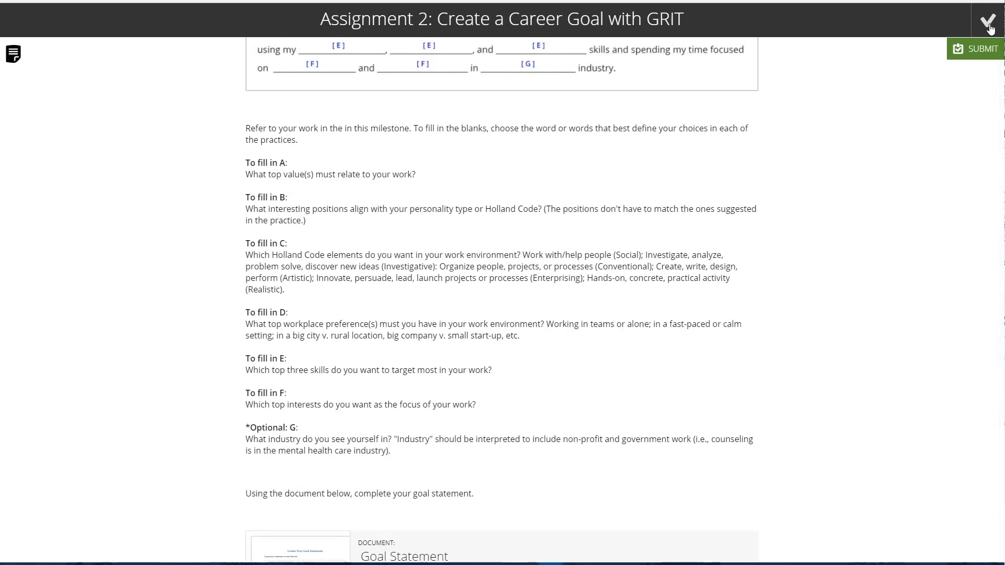
{"action": "mouse_move", "coordinate": [702, 103]}
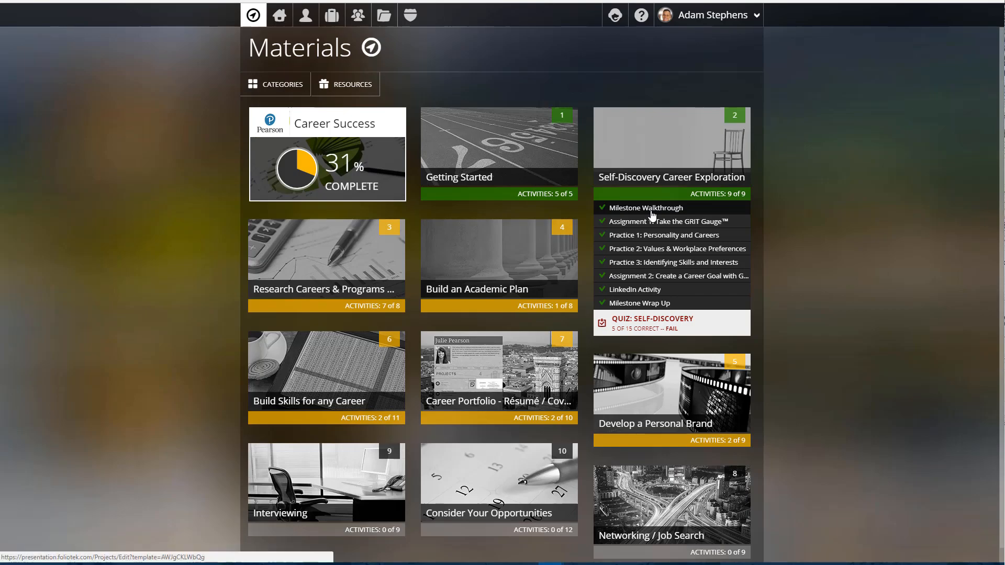
- Reopen the Self-Discovery Milestone Walkthrough, then close it back to Materials
{"action": "left_click", "coordinate": [649, 207]}
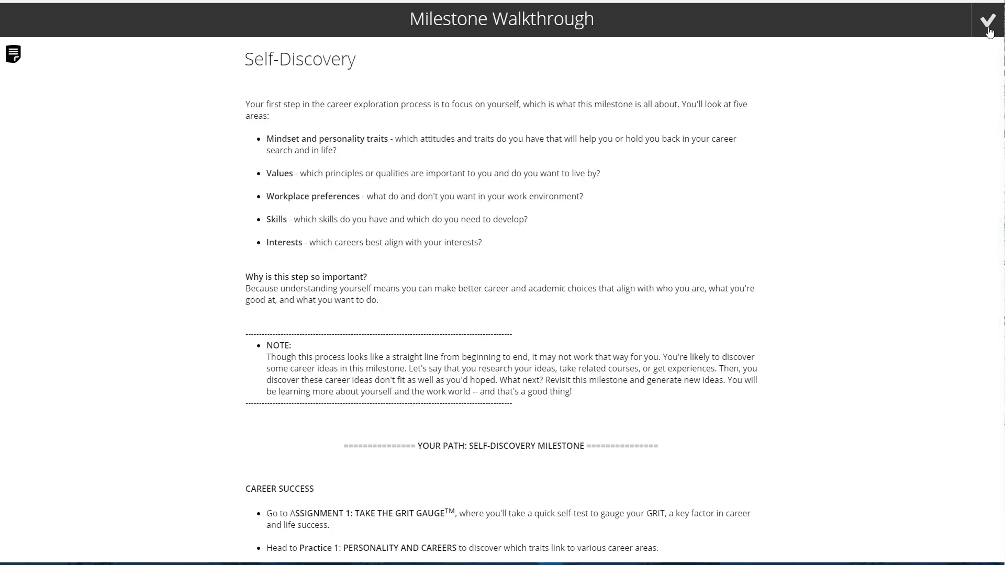
{"action": "mouse_move", "coordinate": [515, 140]}
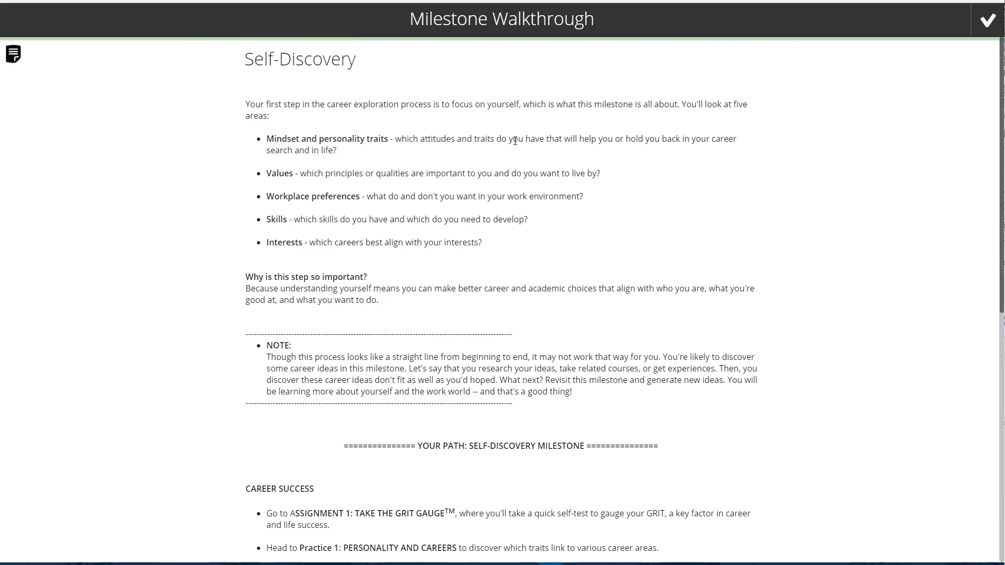
{"action": "left_click", "coordinate": [989, 19]}
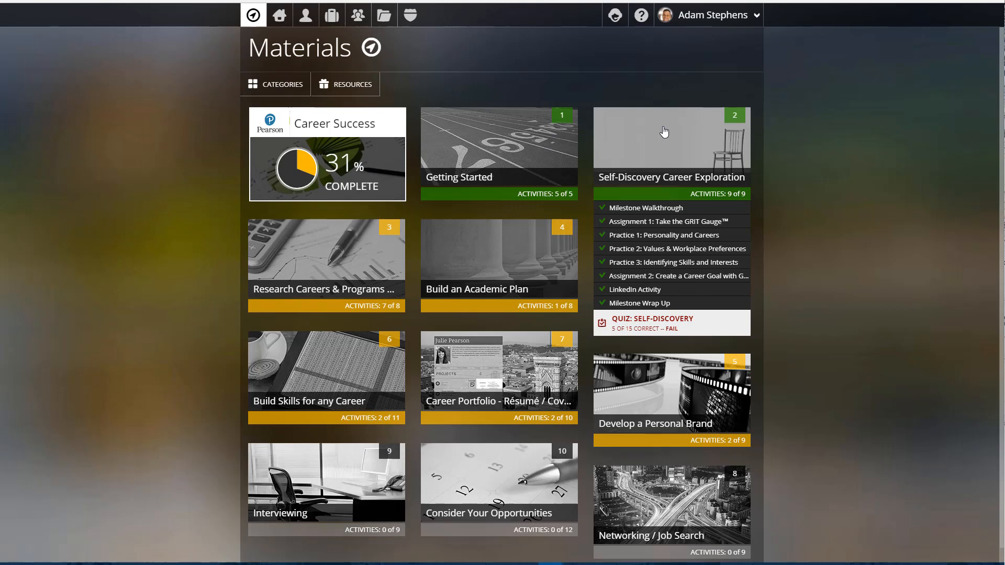
{"action": "mouse_move", "coordinate": [654, 226]}
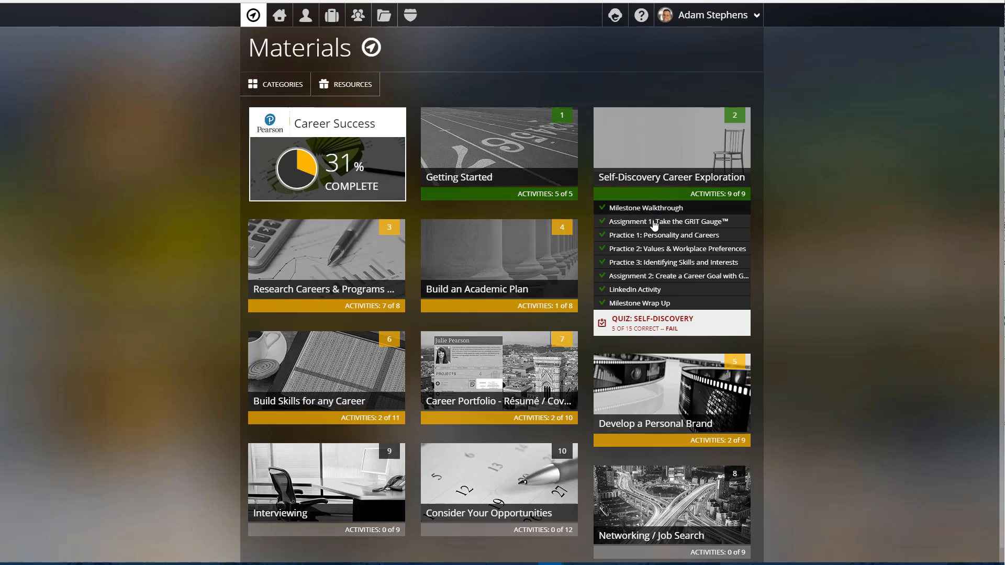
{"action": "mouse_move", "coordinate": [654, 302]}
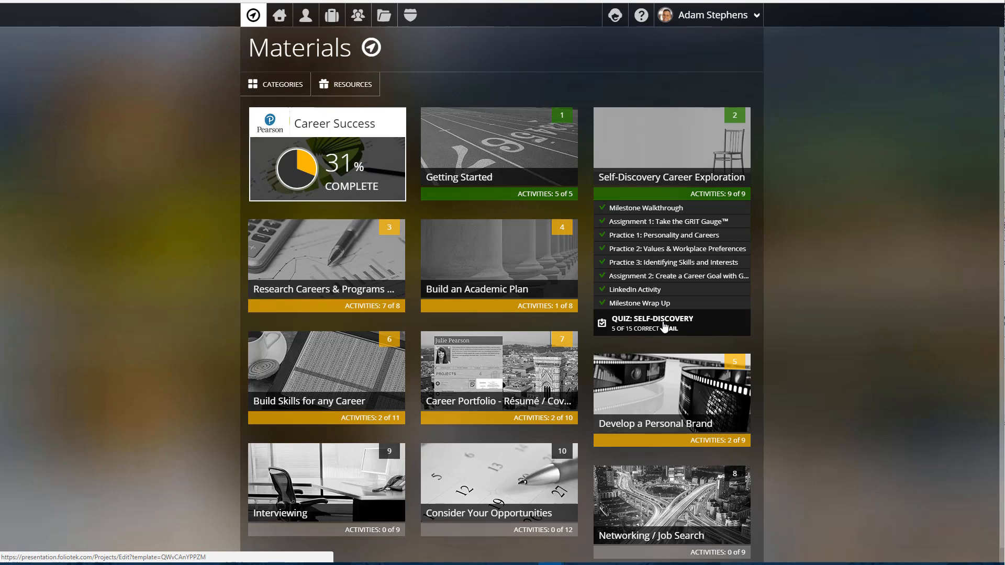
{"action": "mouse_move", "coordinate": [660, 364]}
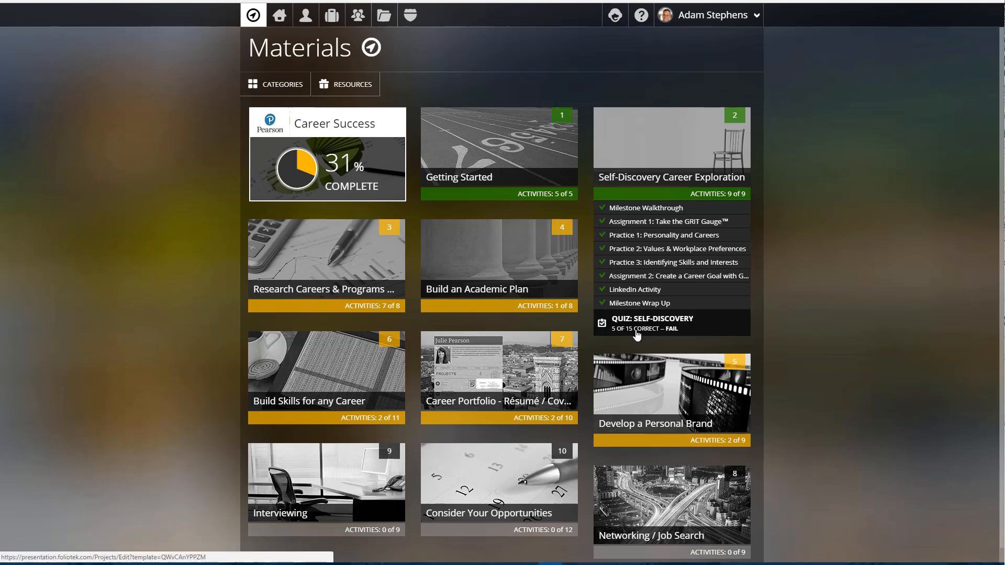
- Open Quiz: Self-Discovery results showing marked answers and a 5 of 15 fail
{"action": "left_click", "coordinate": [649, 323]}
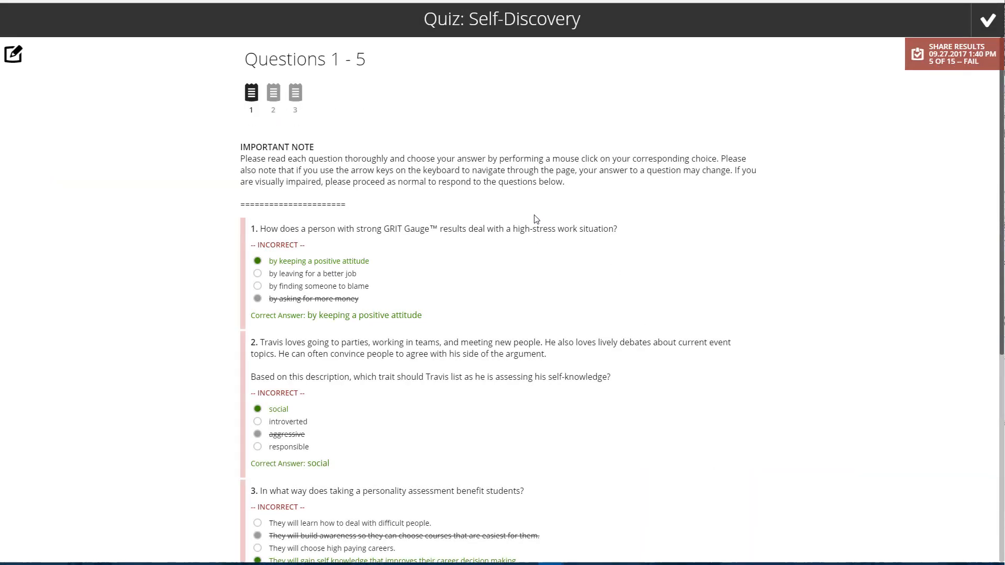
{"action": "mouse_move", "coordinate": [947, 71]}
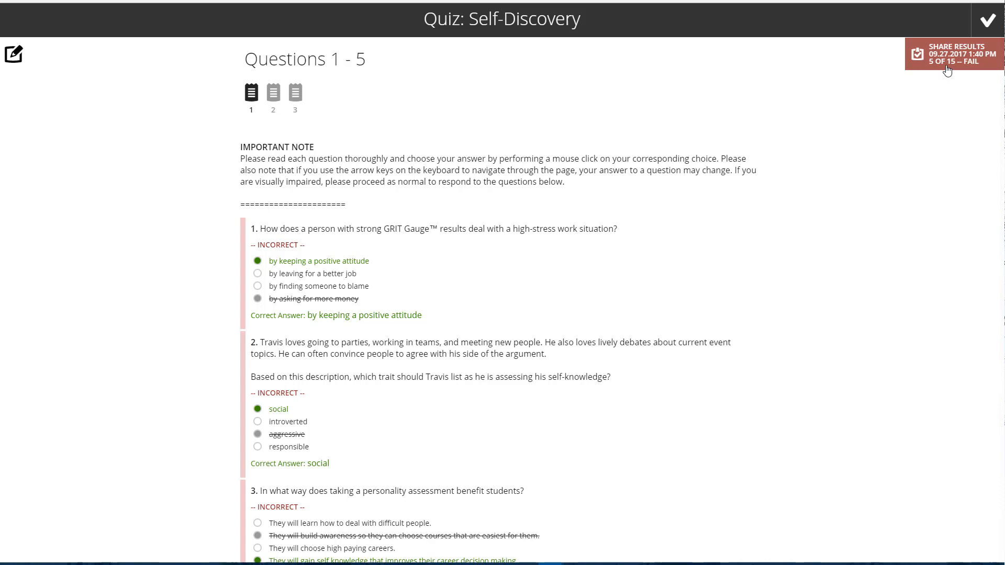
{"action": "mouse_move", "coordinate": [942, 66]}
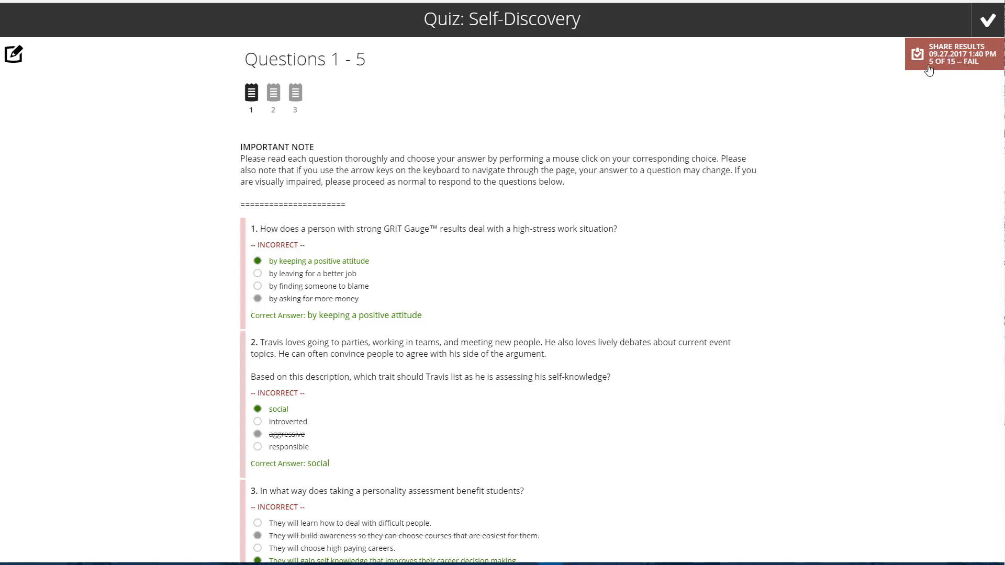
{"action": "mouse_move", "coordinate": [973, 63]}
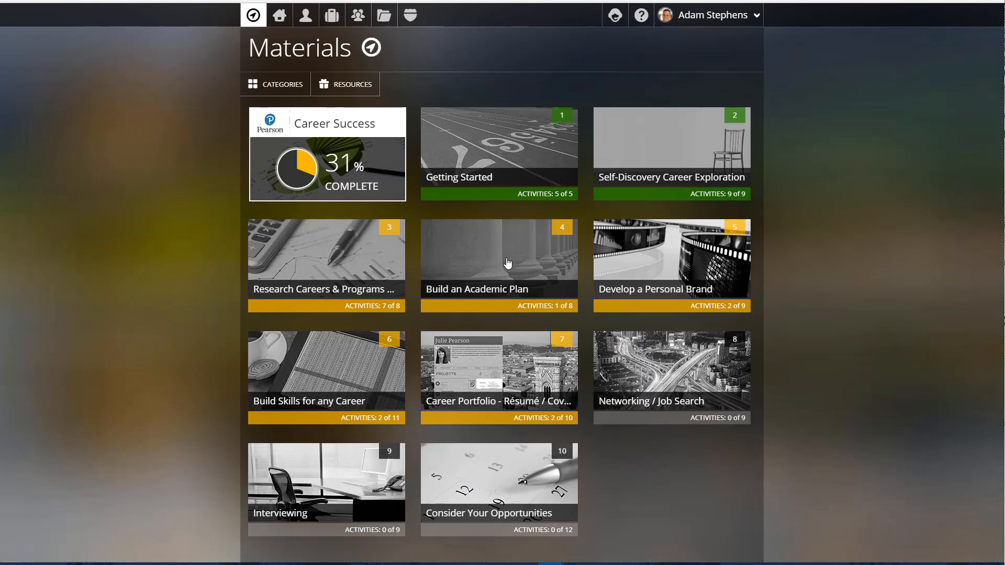
- Expand Build an Academic Plan and open its quiz, three of 15 answered
{"action": "left_click", "coordinate": [498, 260]}
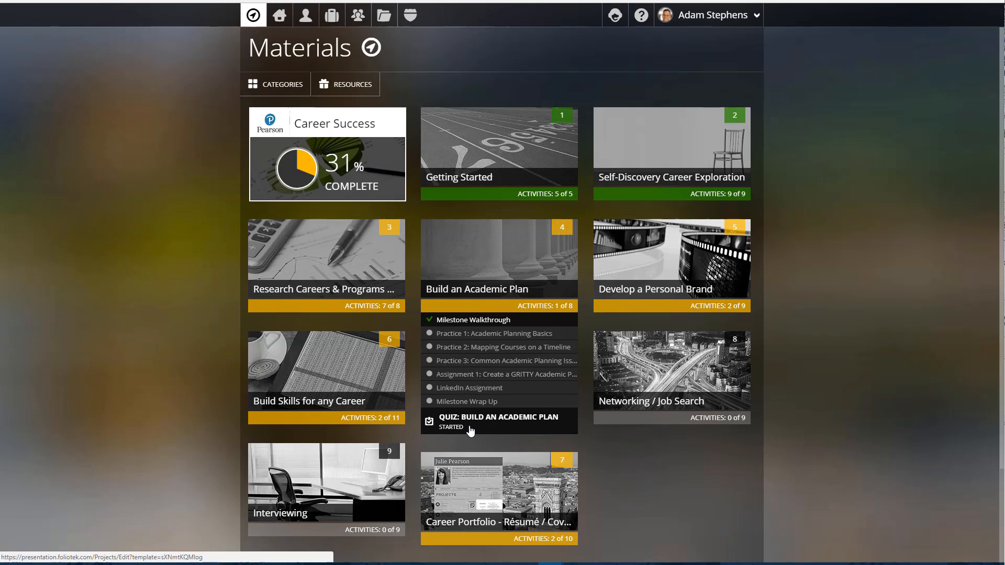
{"action": "mouse_move", "coordinate": [474, 433]}
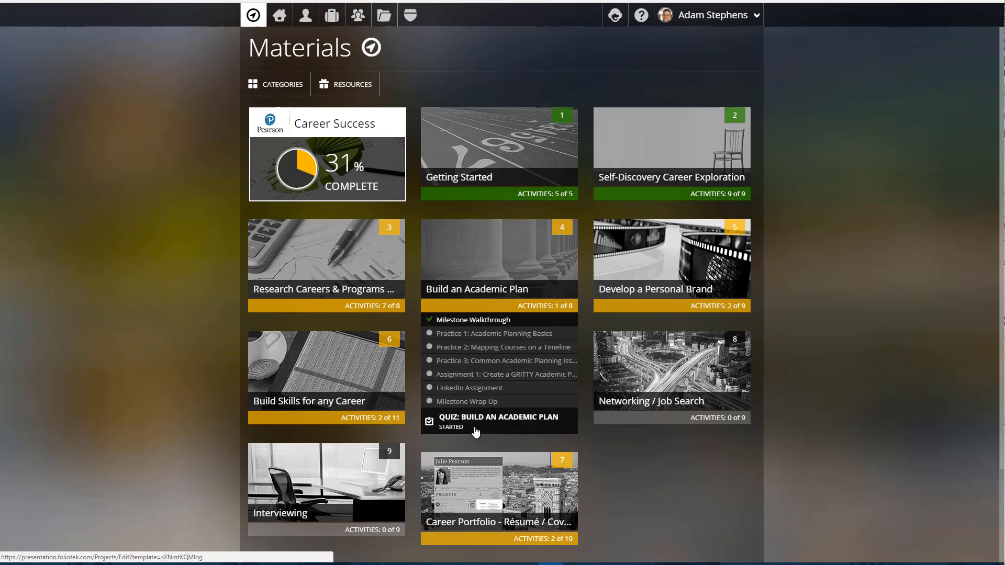
{"action": "left_click", "coordinate": [494, 421]}
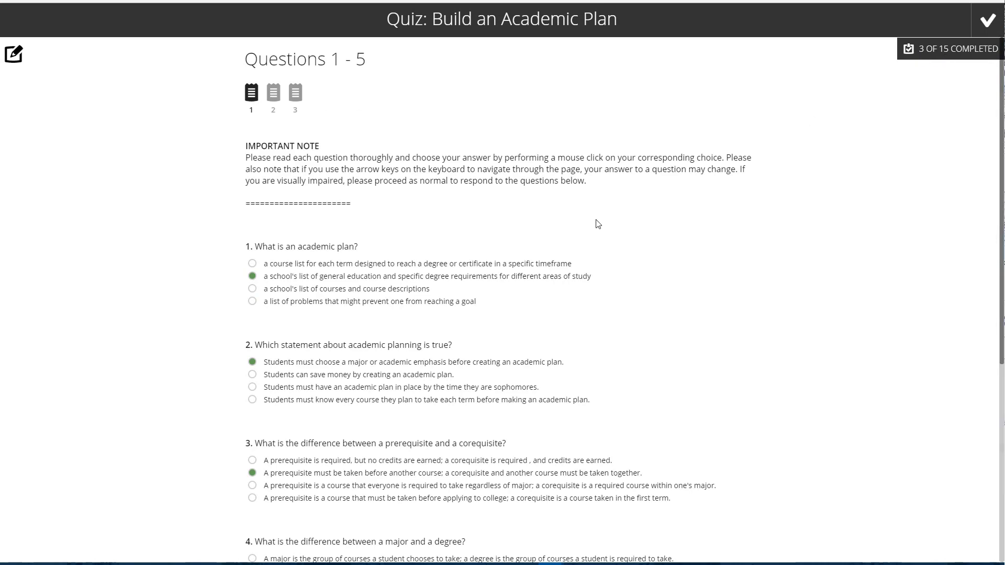
- Scroll down through Build an Academic Plan quiz questions 1–5, then back to the top
{"action": "scroll", "scroll_direction": "down", "scroll_amount": 3}
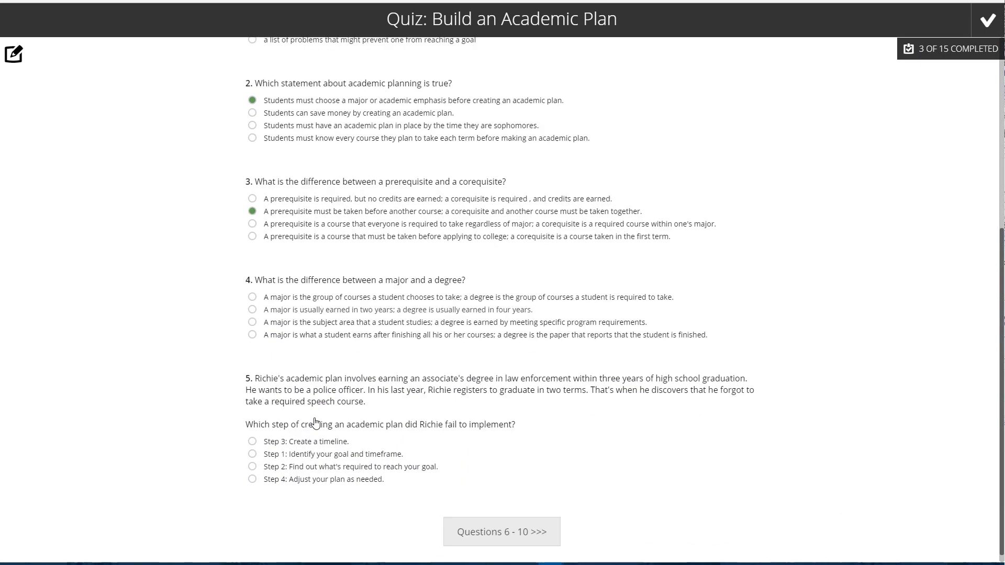
{"action": "scroll", "scroll_direction": "up", "scroll_amount": 3}
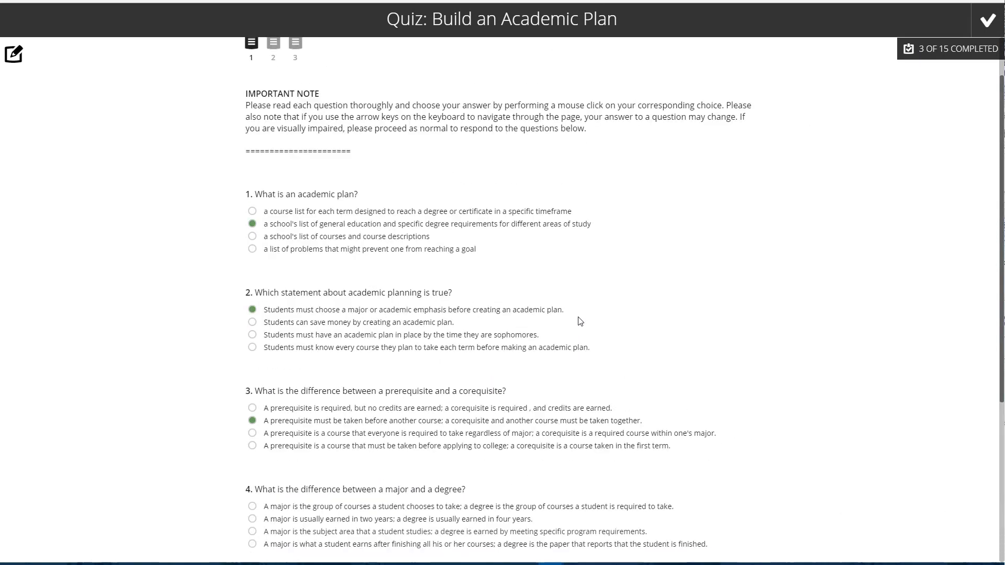
{"action": "scroll", "scroll_direction": "up", "scroll_amount": 3}
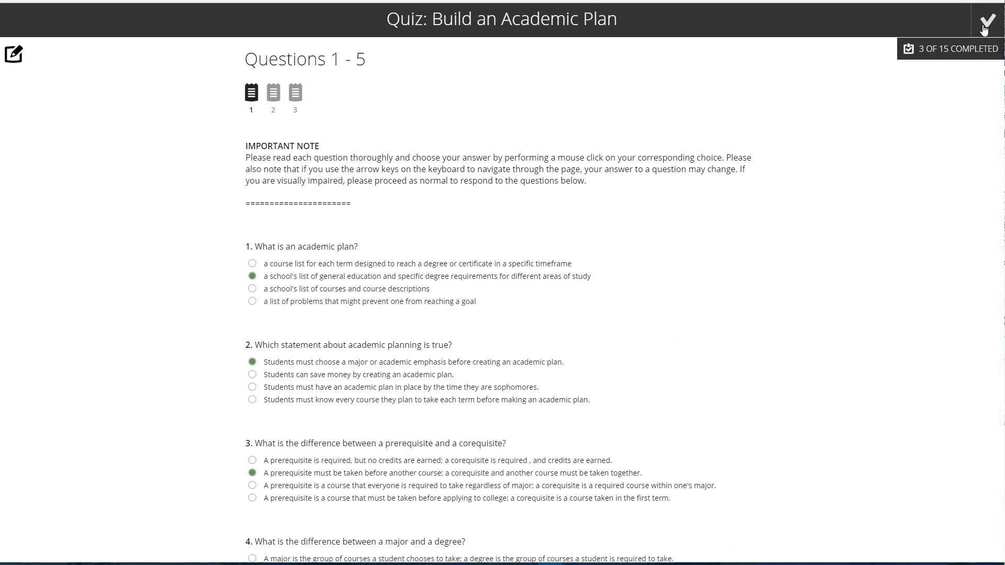
{"action": "mouse_move", "coordinate": [437, 223]}
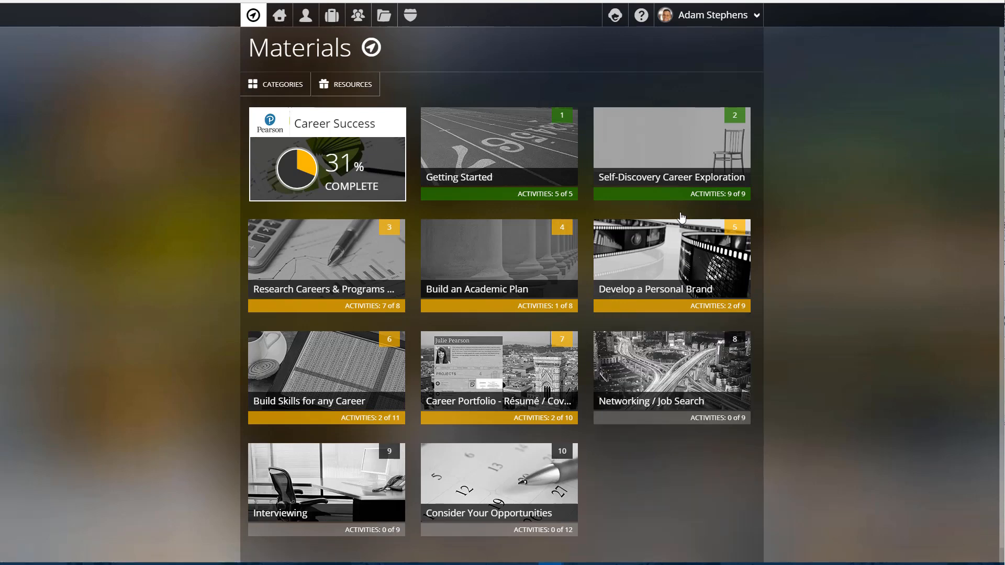
- Expand the Self-Discovery Career Exploration tile on the Materials dashboard to show its activities
{"action": "left_click", "coordinate": [671, 152]}
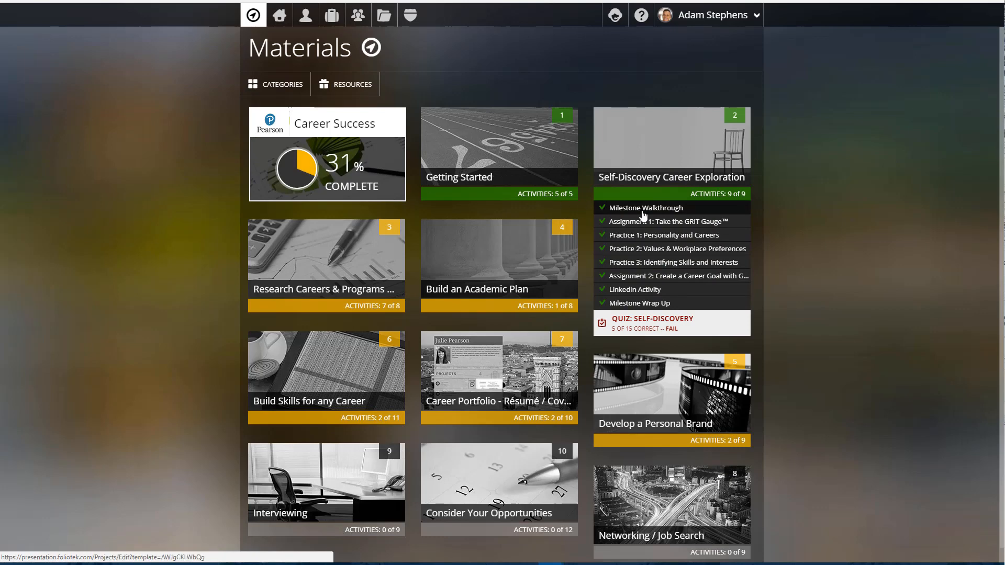
{"action": "mouse_move", "coordinate": [653, 235]}
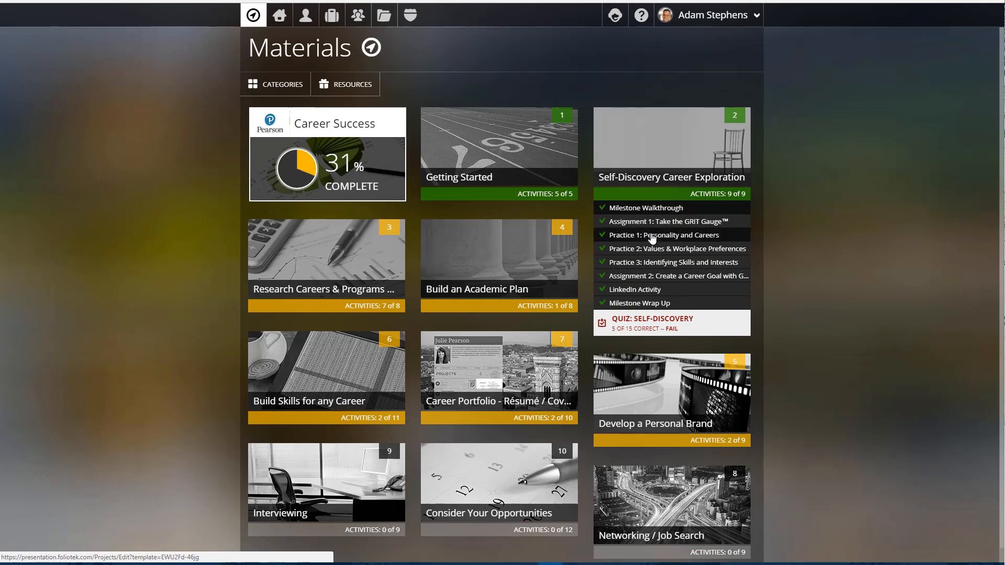
{"action": "mouse_move", "coordinate": [660, 277]}
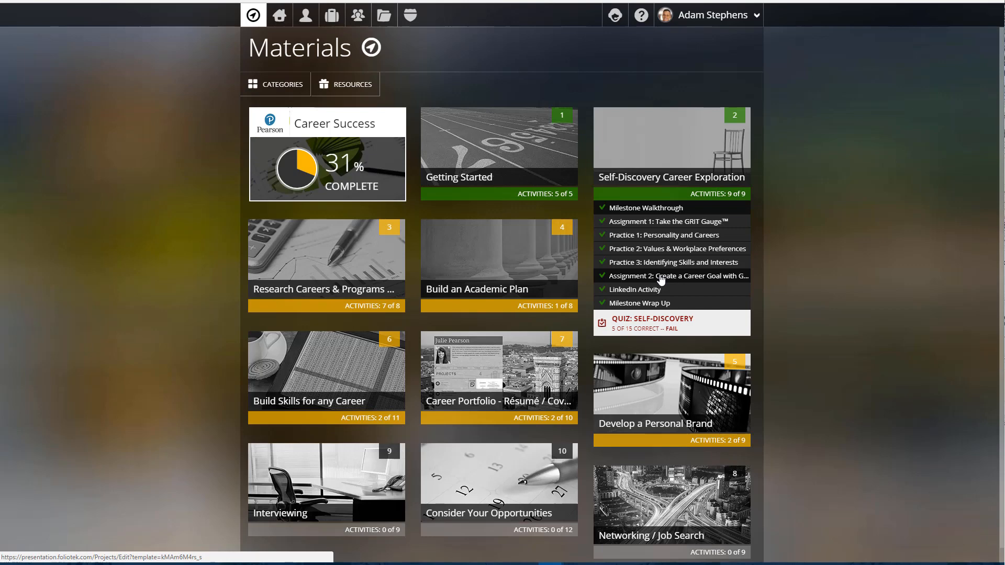
{"action": "mouse_move", "coordinate": [668, 323]}
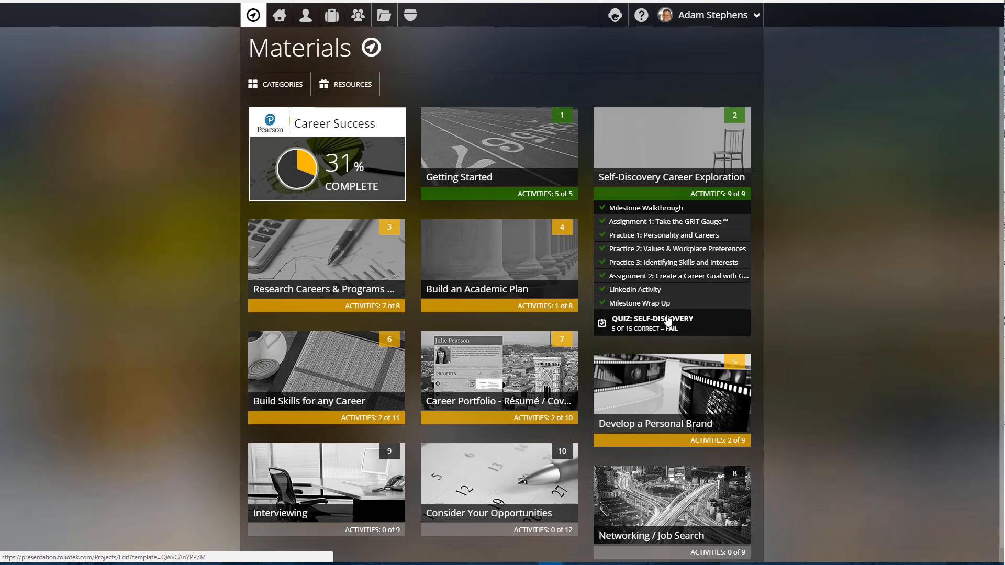
{"action": "mouse_move", "coordinate": [680, 159]}
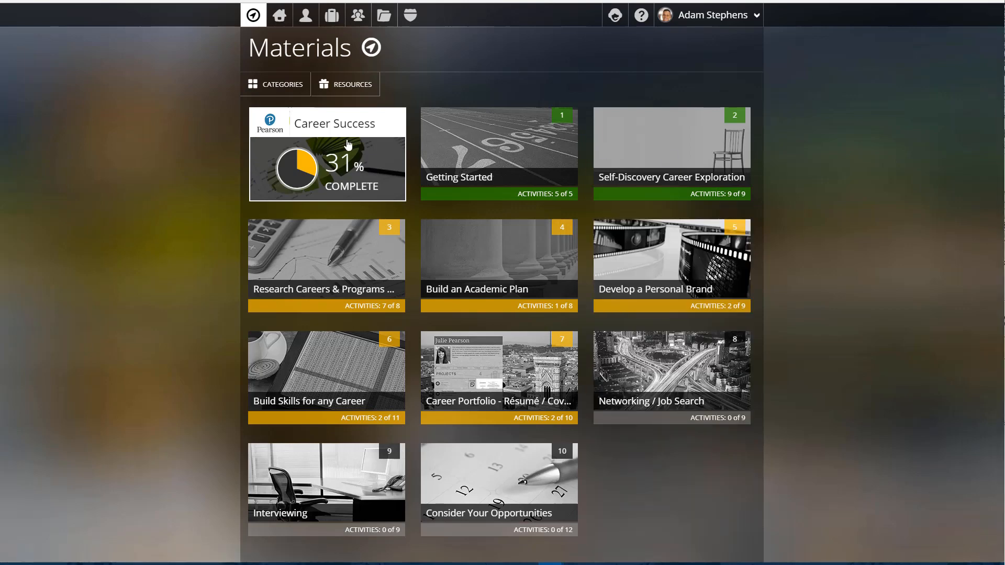
{"action": "mouse_move", "coordinate": [159, 160]}
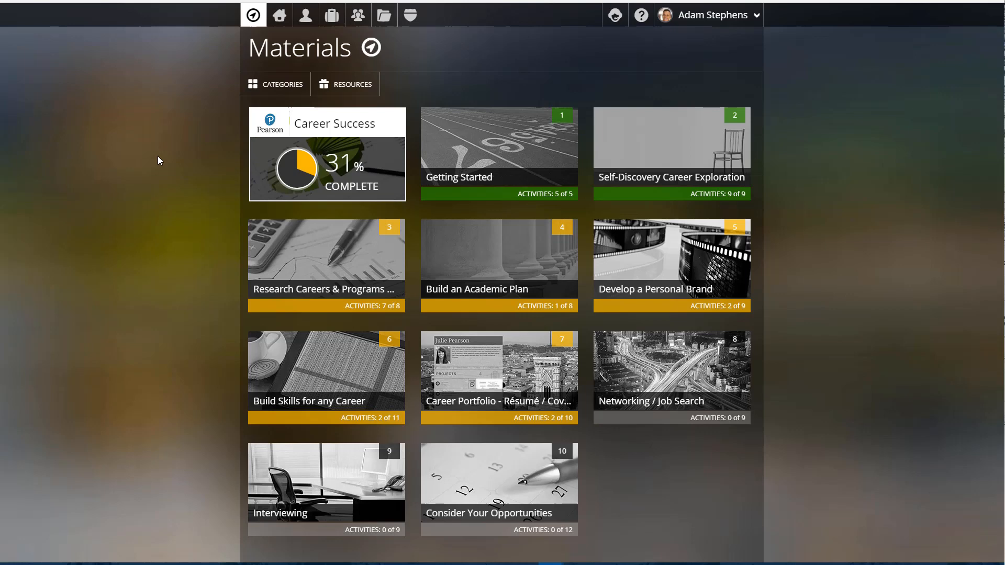
{"action": "mouse_move", "coordinate": [353, 155]}
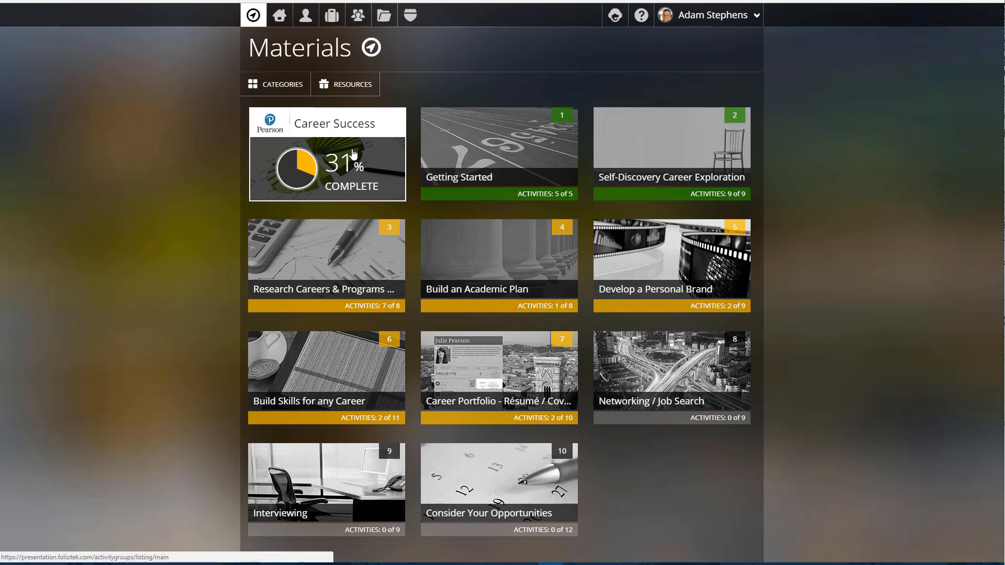